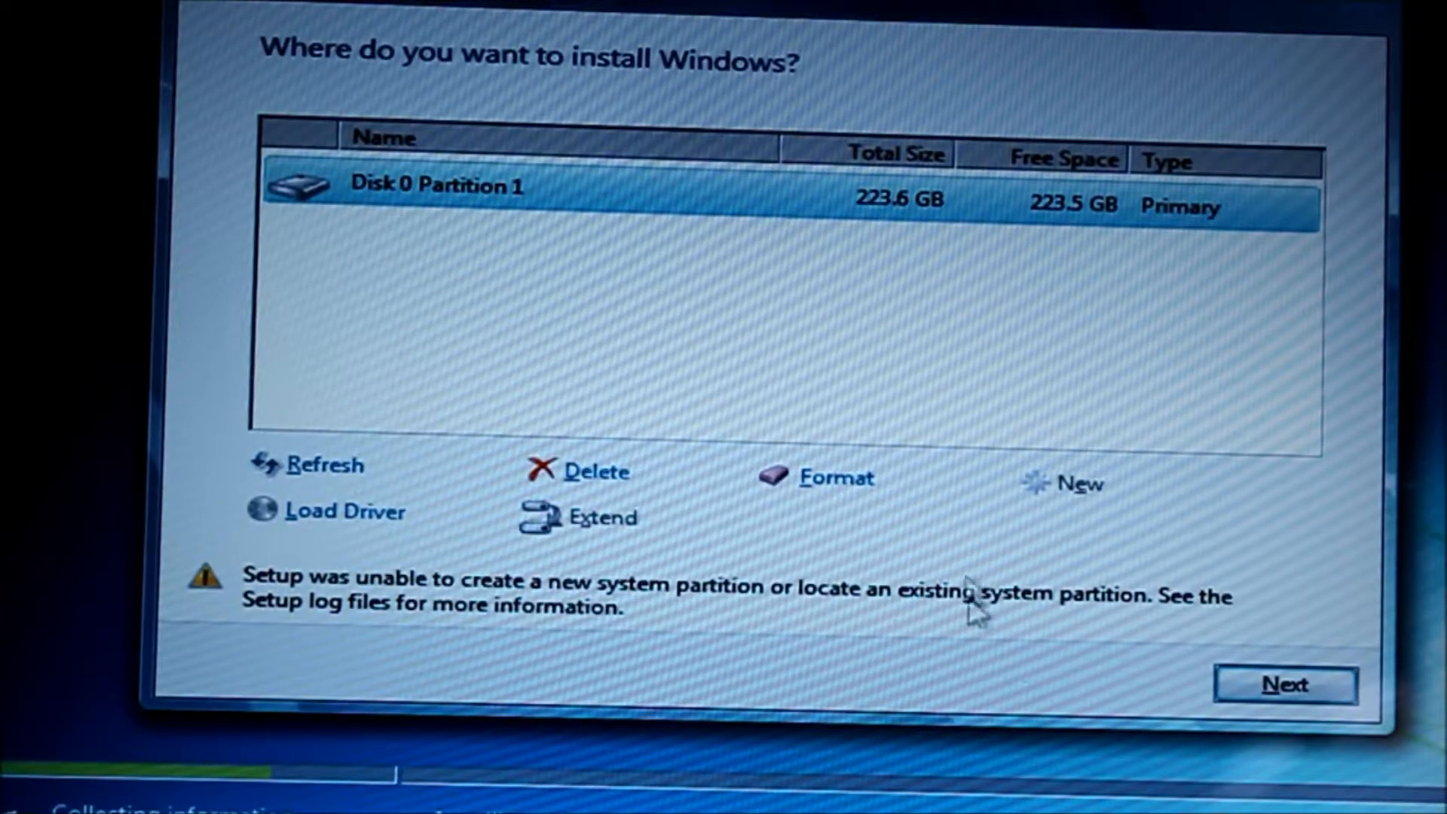
mouse_move(1066, 573)
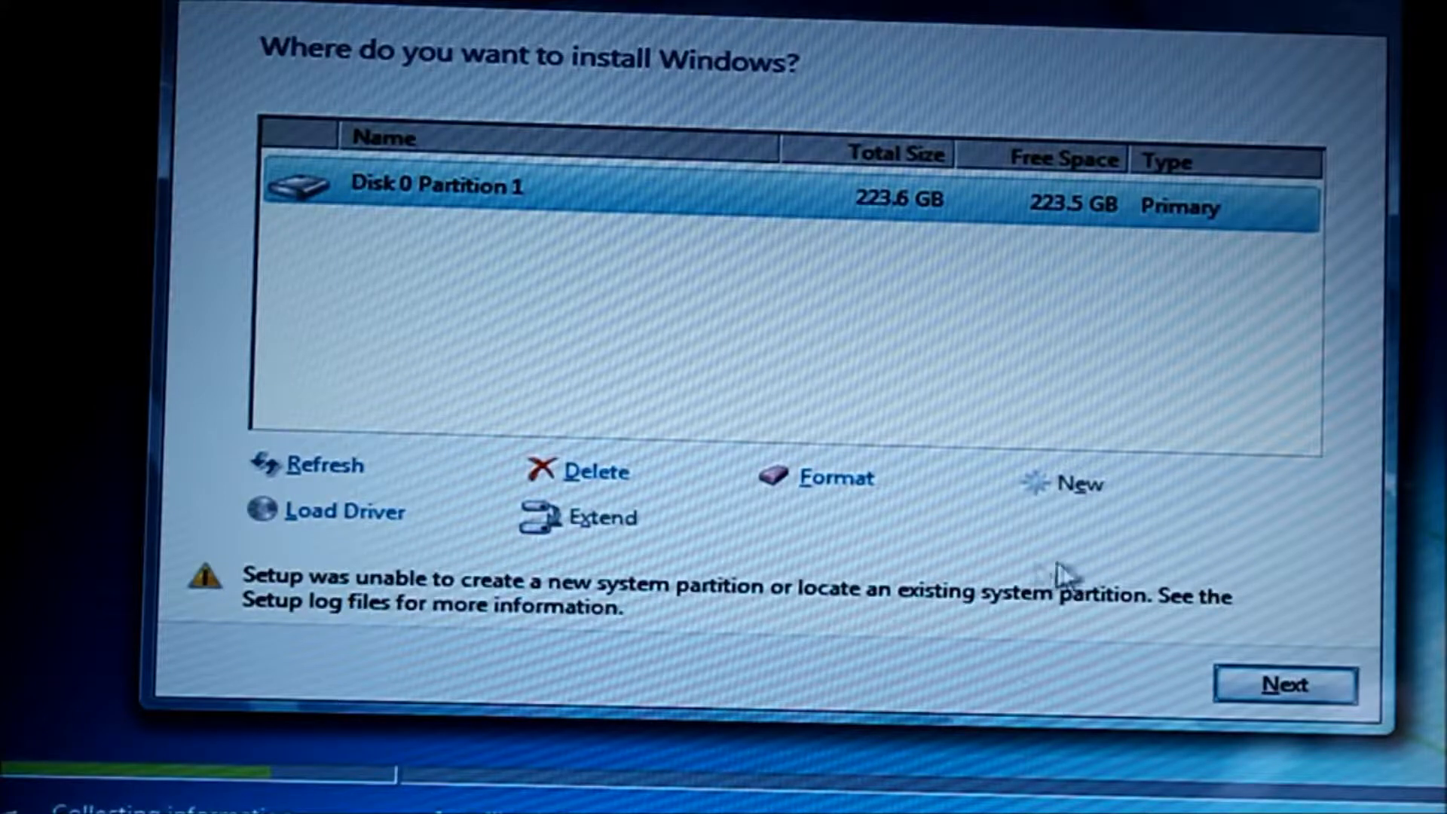
mouse_move(200, 651)
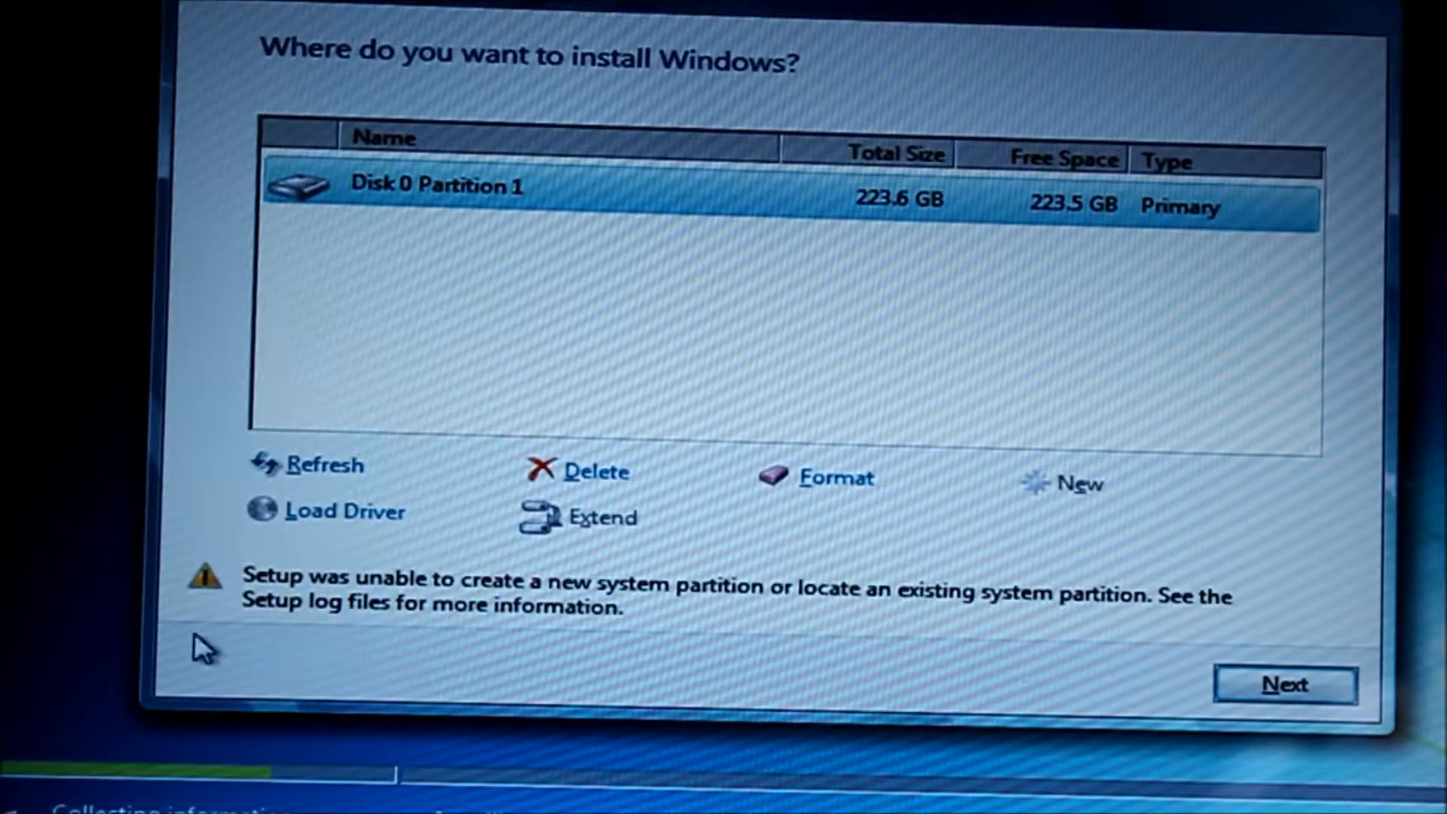
mouse_move(499, 535)
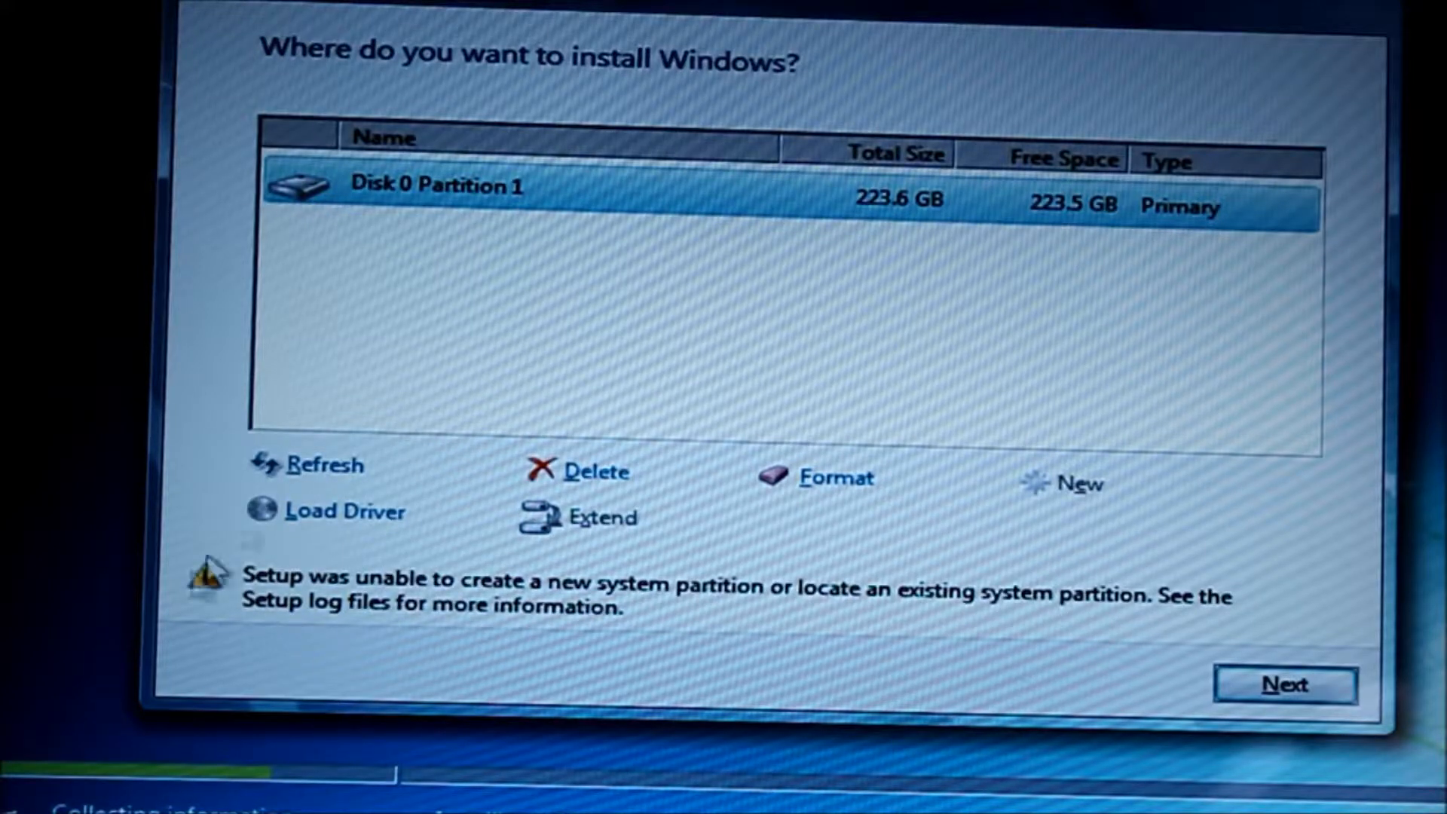
mouse_move(598, 594)
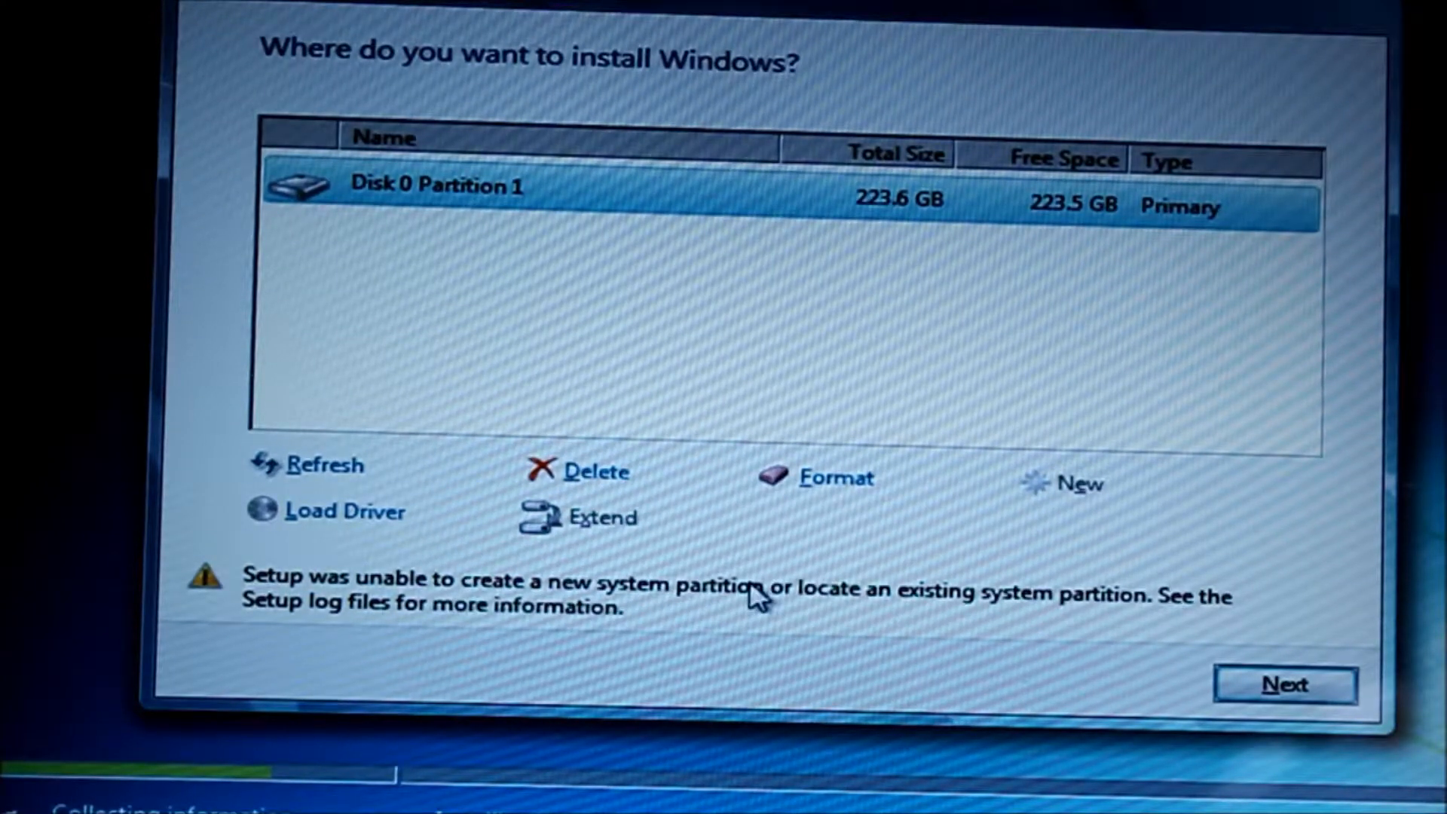
mouse_move(1090, 622)
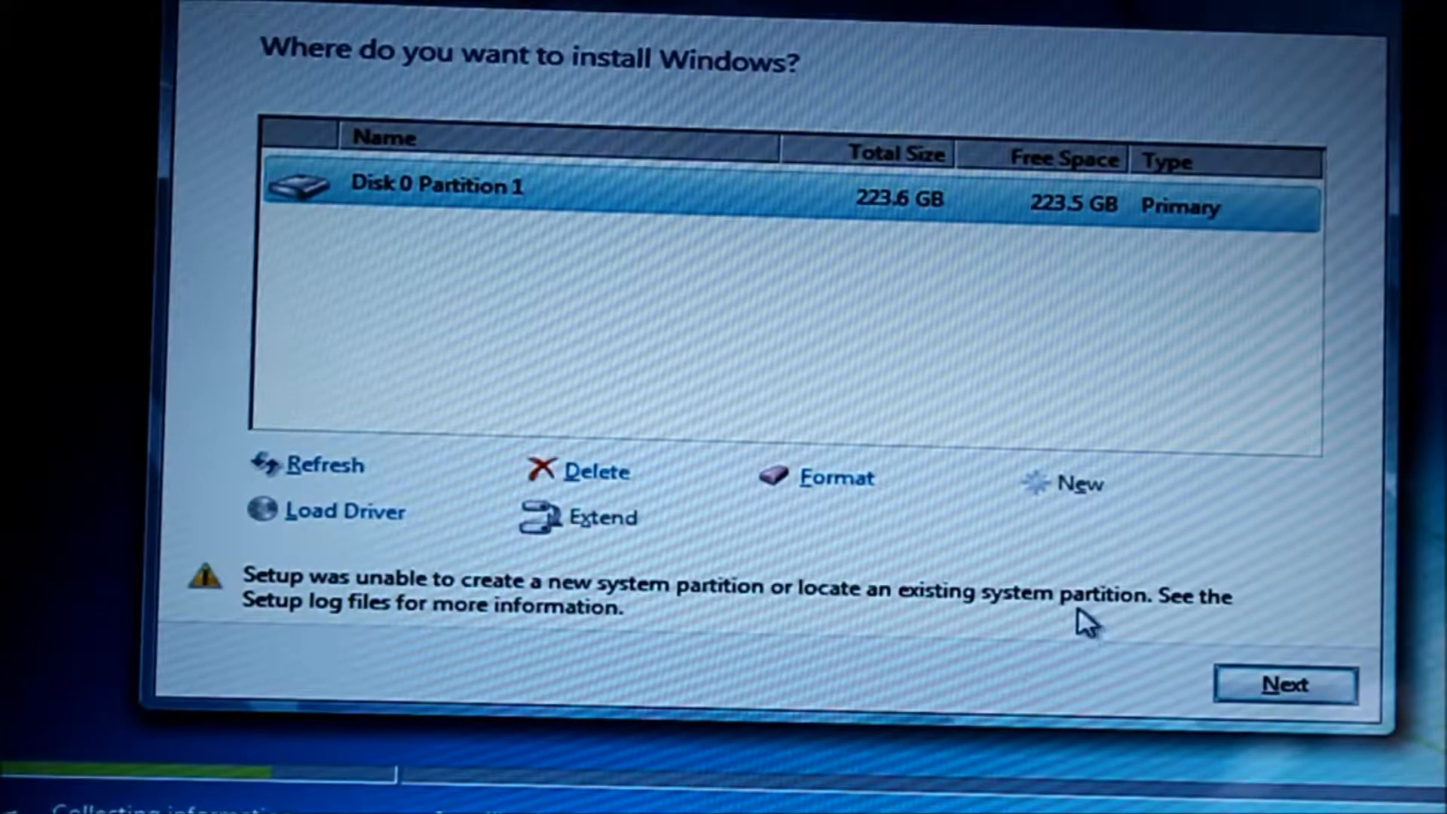
mouse_move(687, 600)
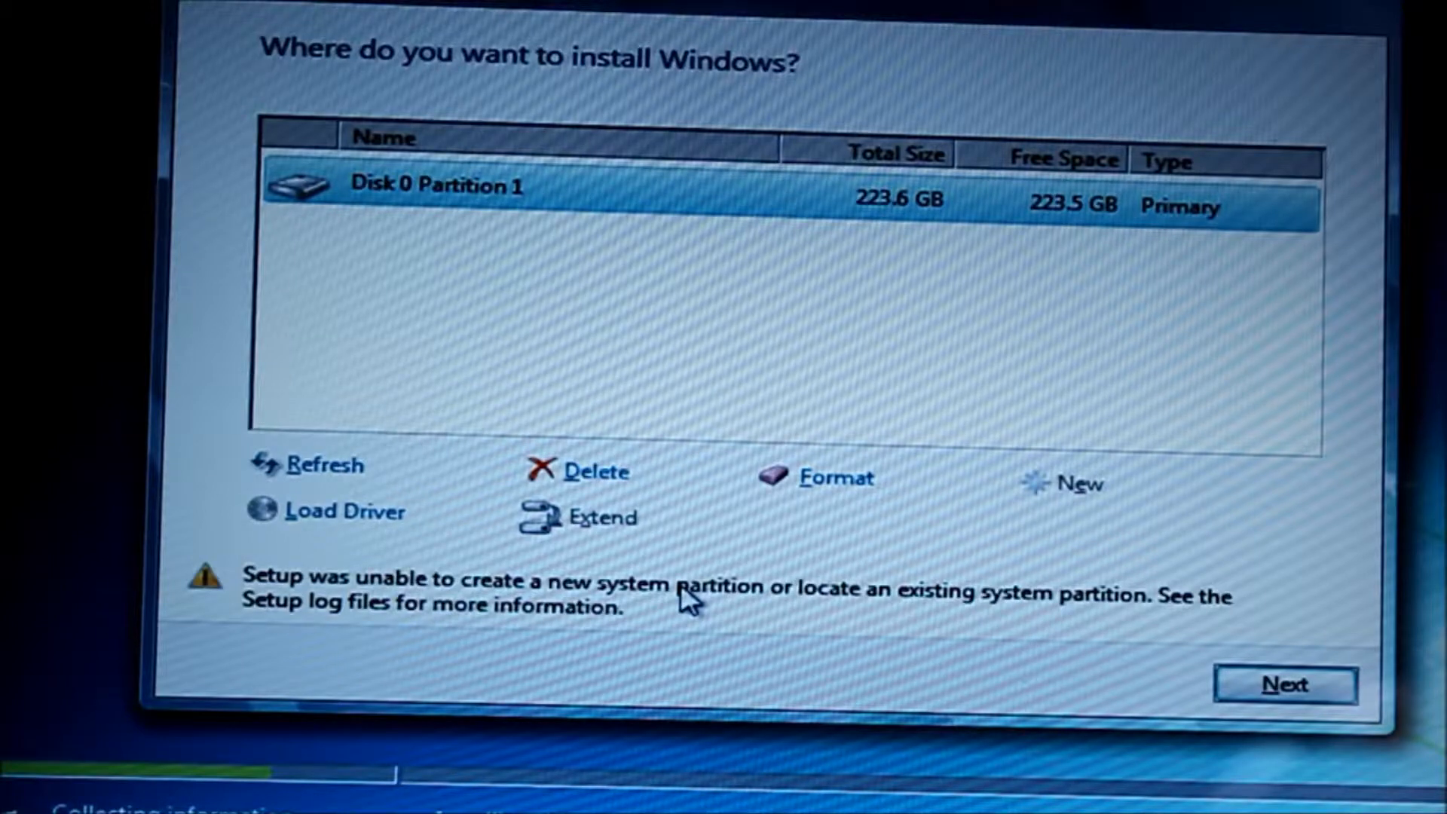
mouse_move(295, 596)
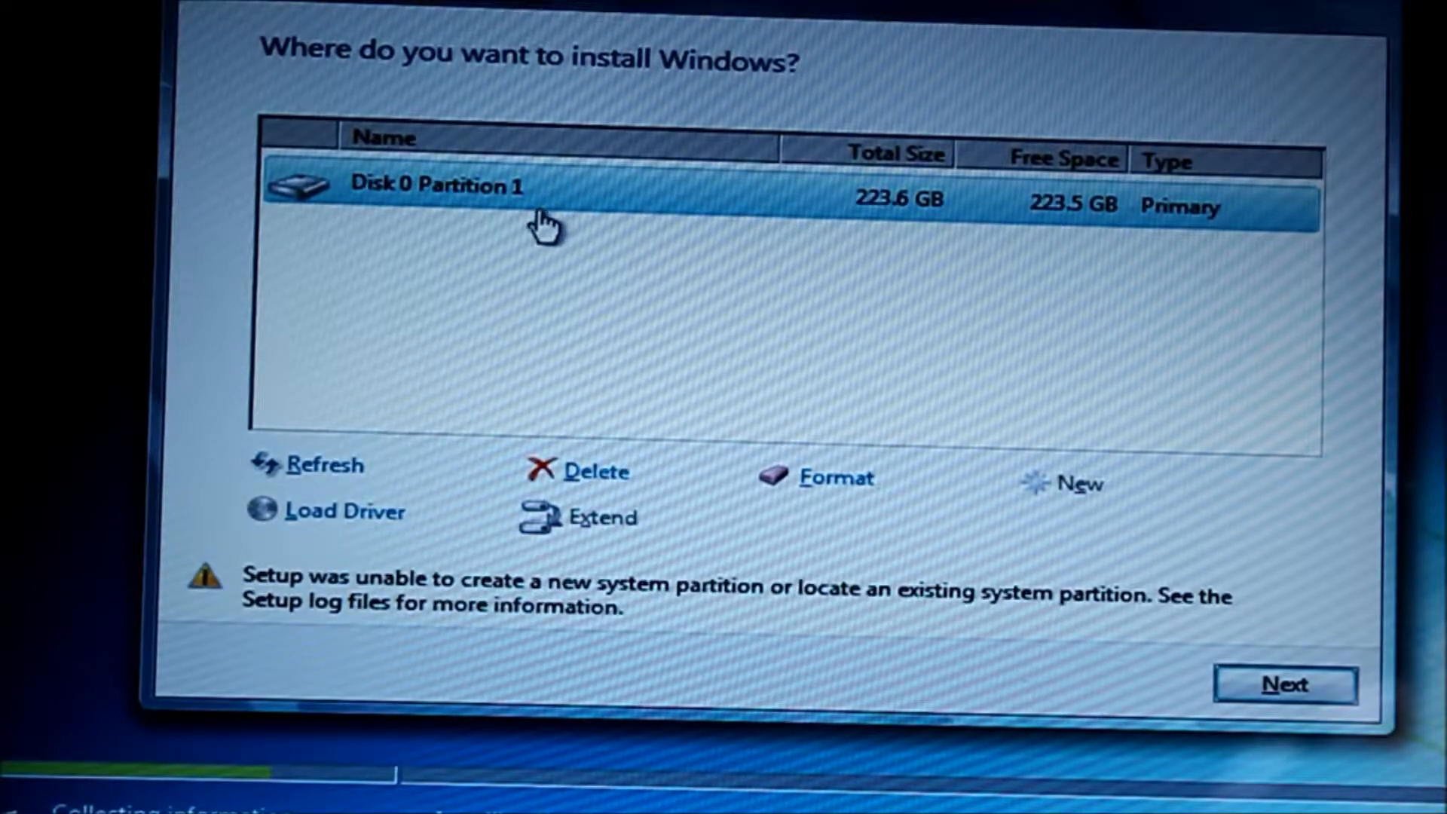
mouse_move(930, 252)
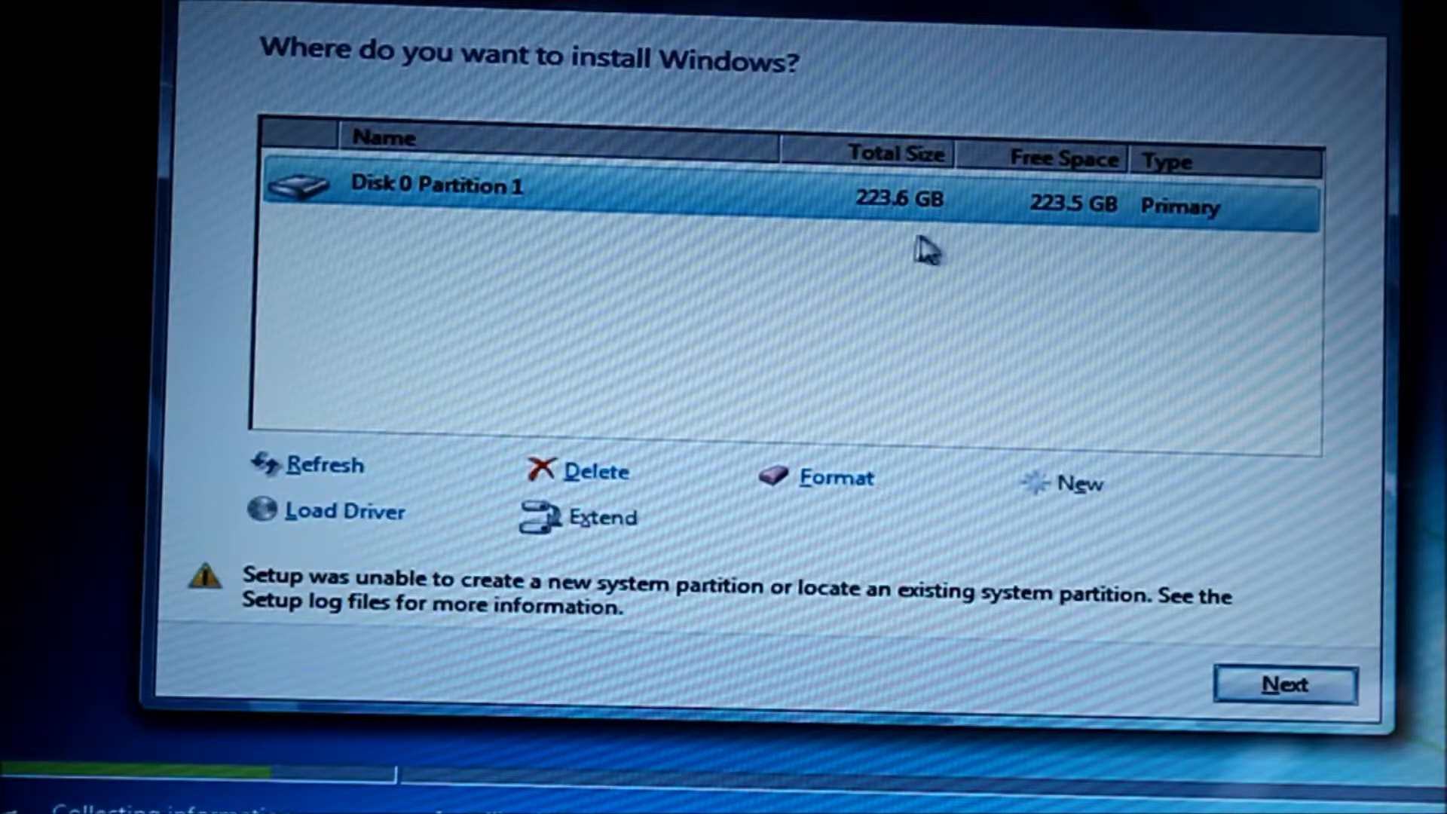
mouse_move(730, 244)
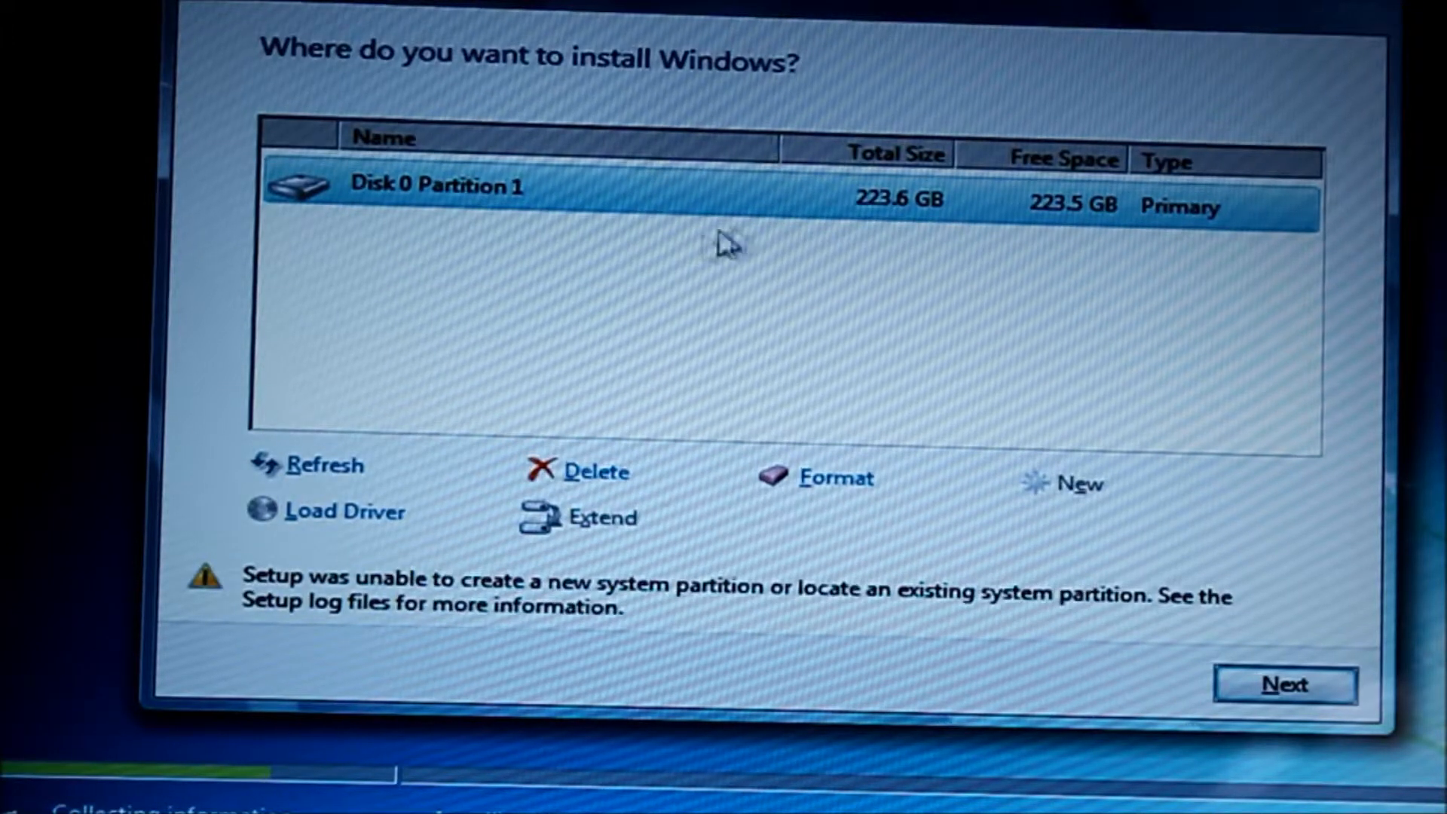
mouse_move(526, 392)
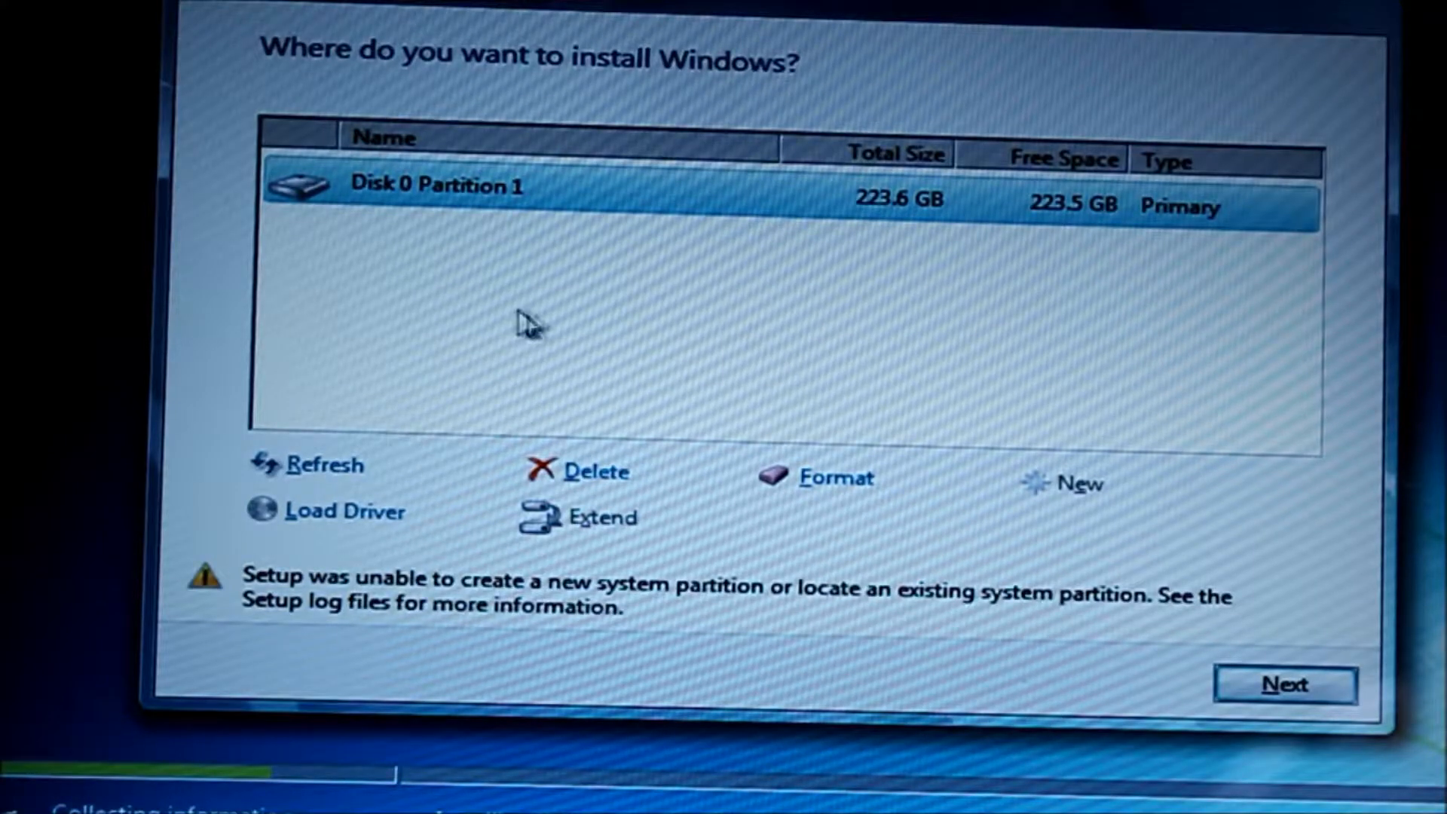
mouse_move(847, 321)
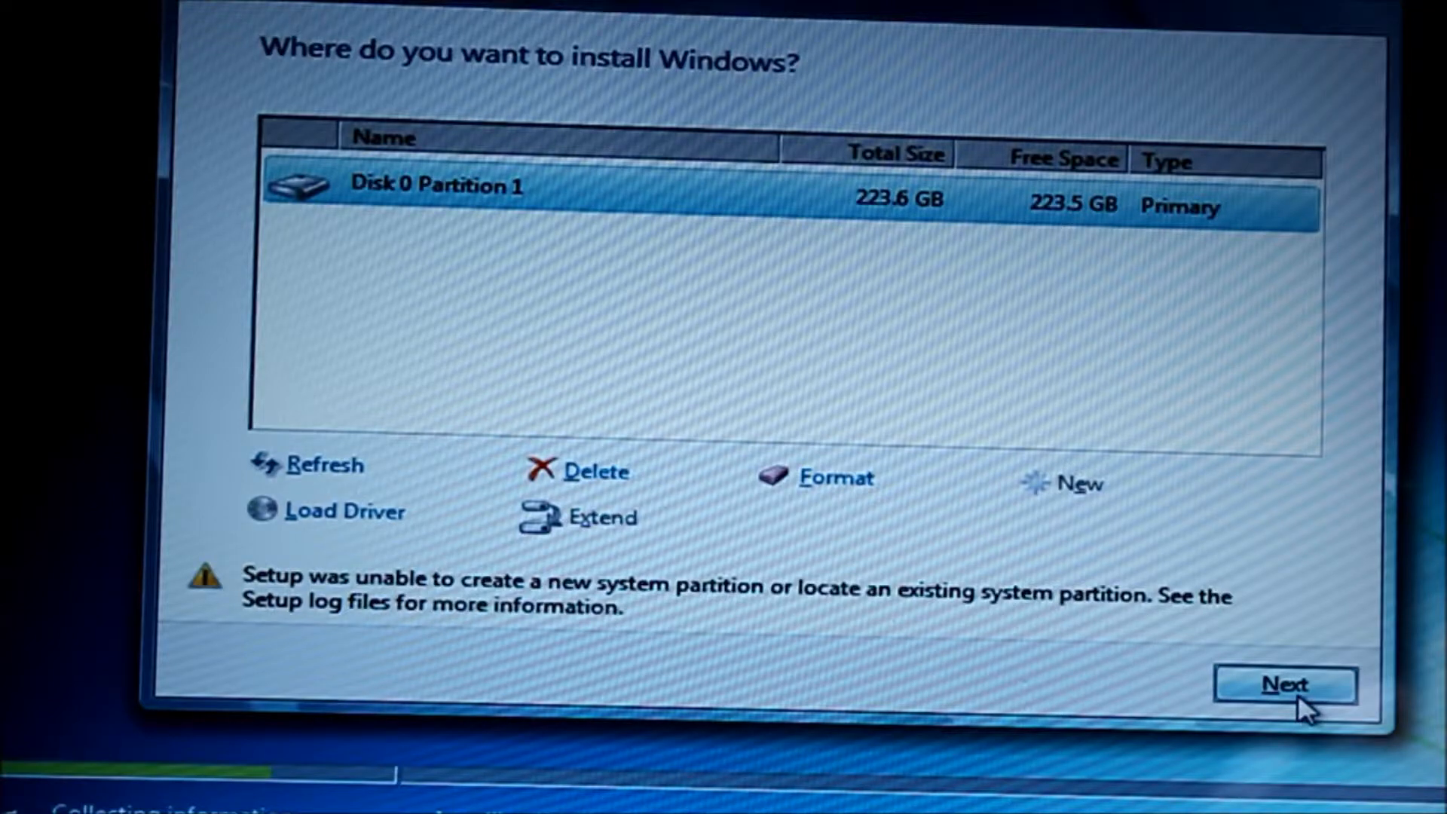
mouse_move(1022, 96)
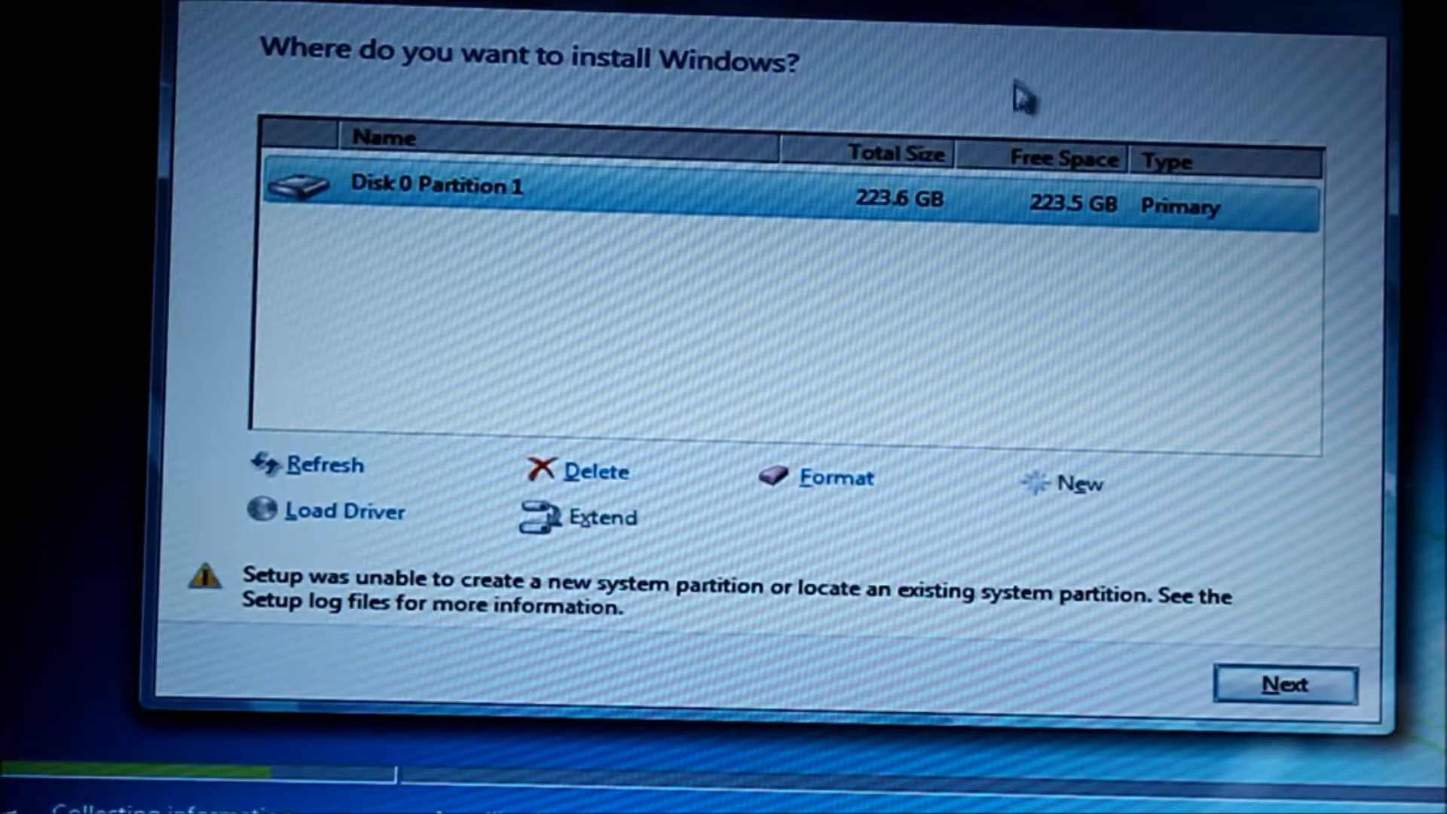
mouse_move(1291, 734)
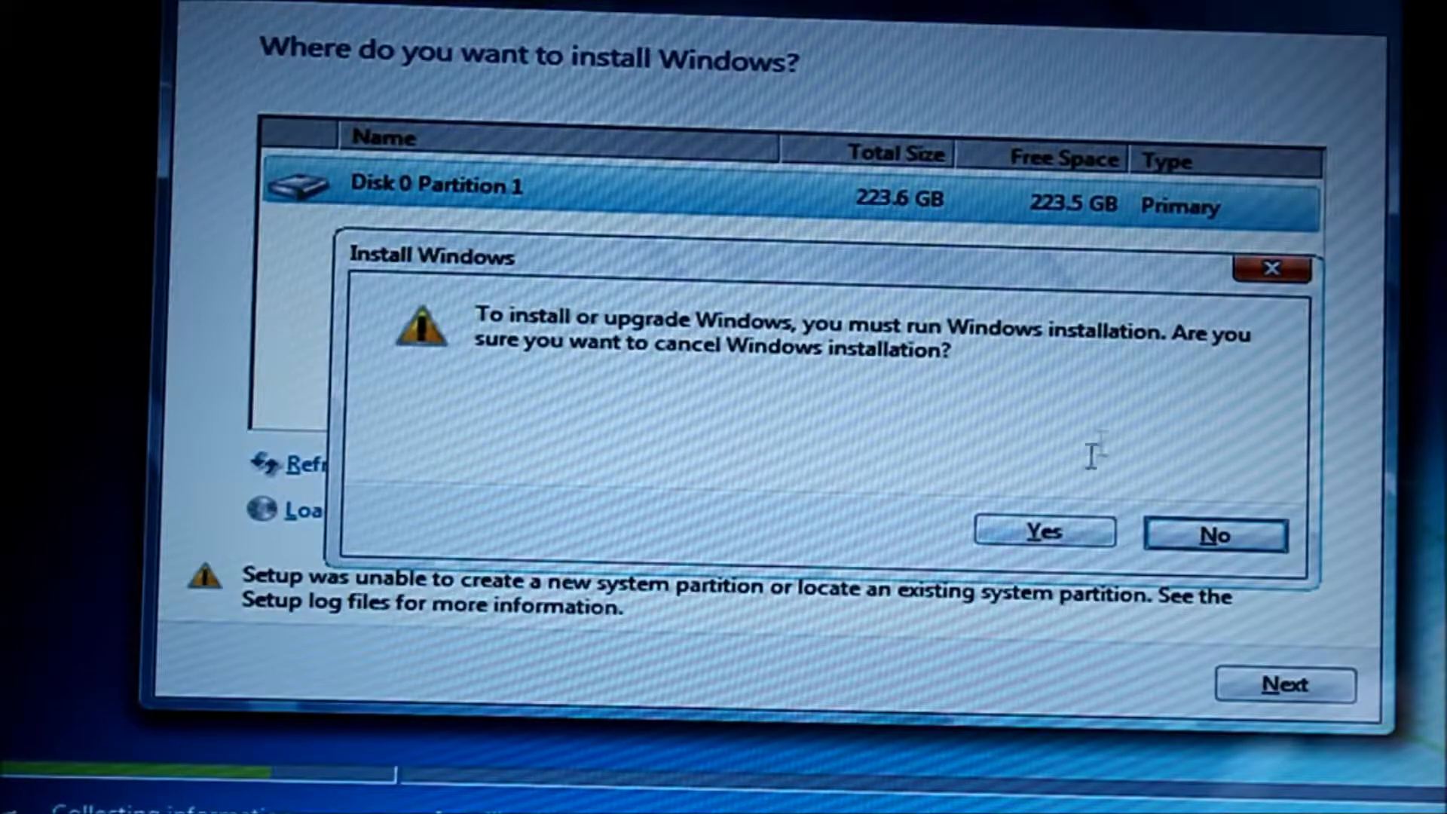
Confirm cancelling the Windows 7 installation after the system-partition error.
left_click(1043, 532)
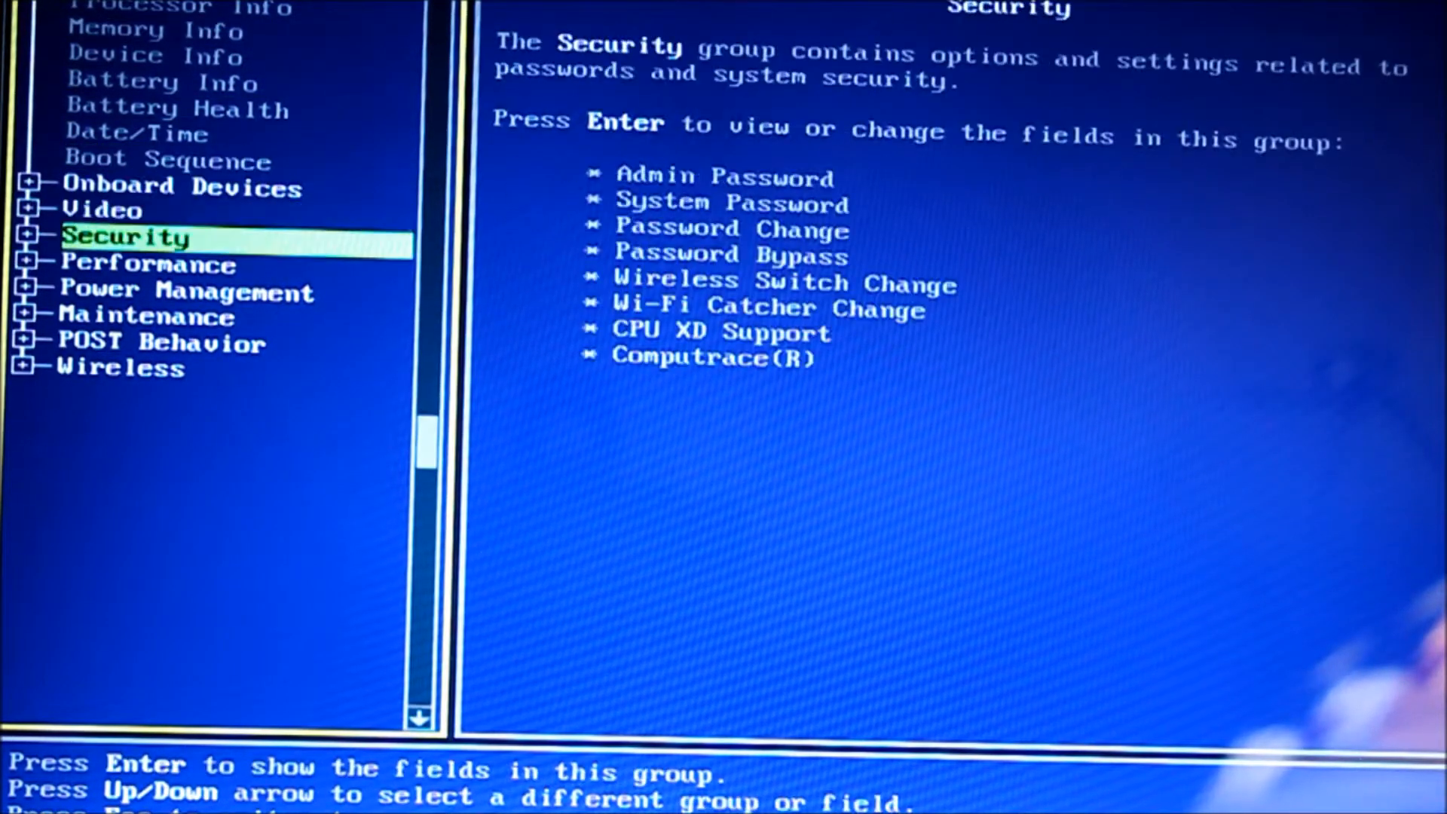
Browse the Security, POST Behavior and Device Info groups, then request to exit BIOS setup.
key("Up")
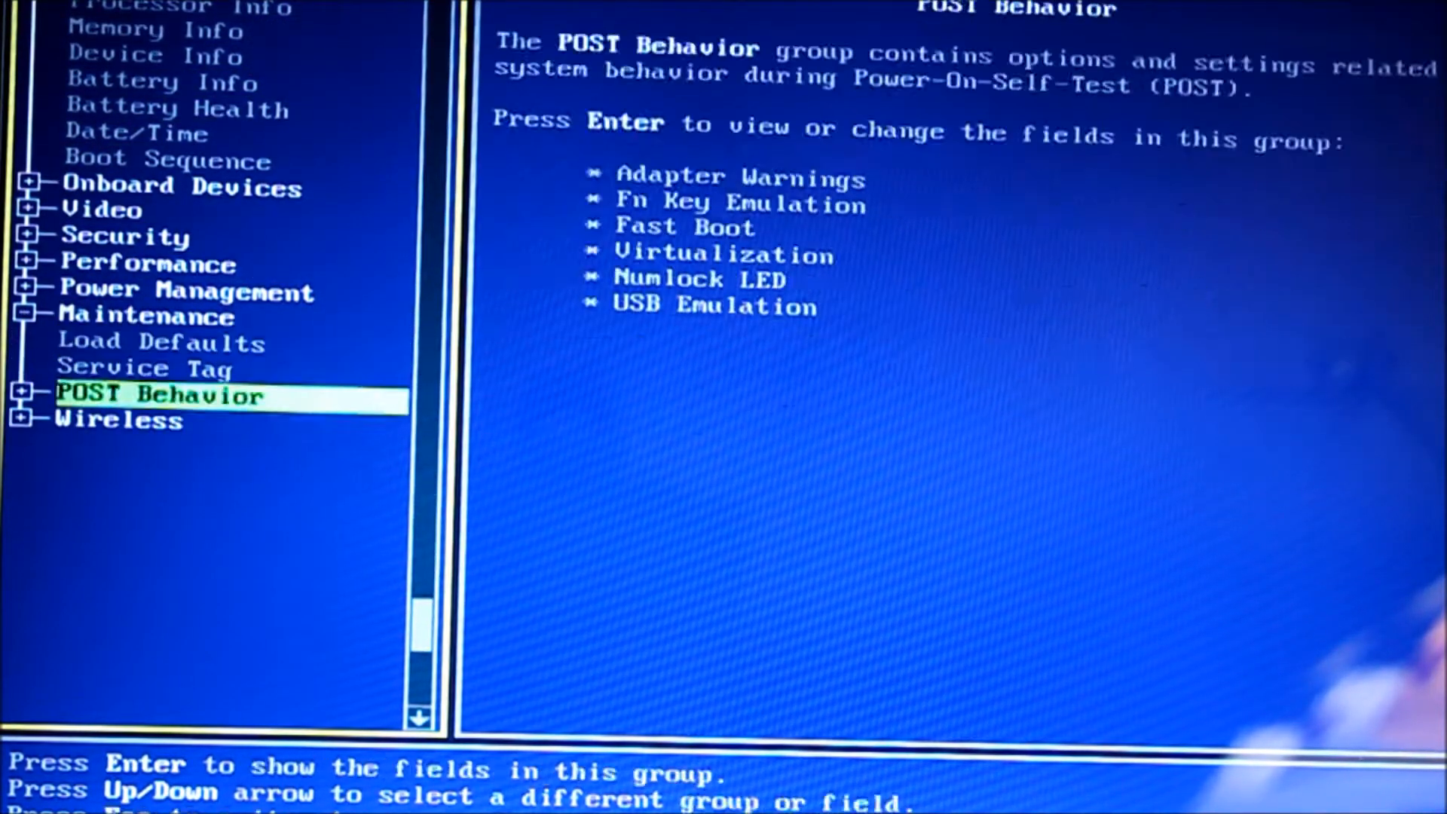
key("Enter")
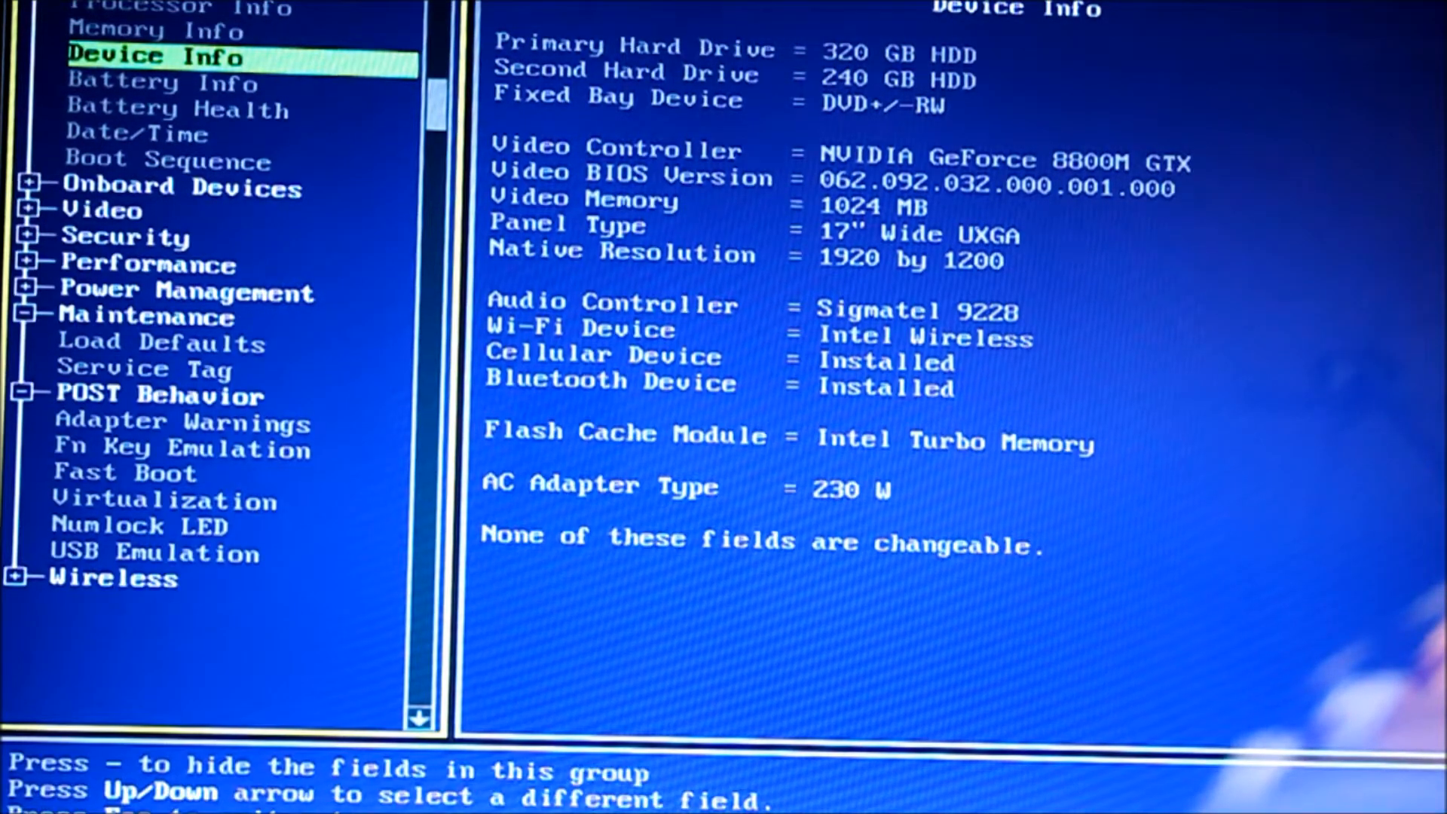
key("Escape")
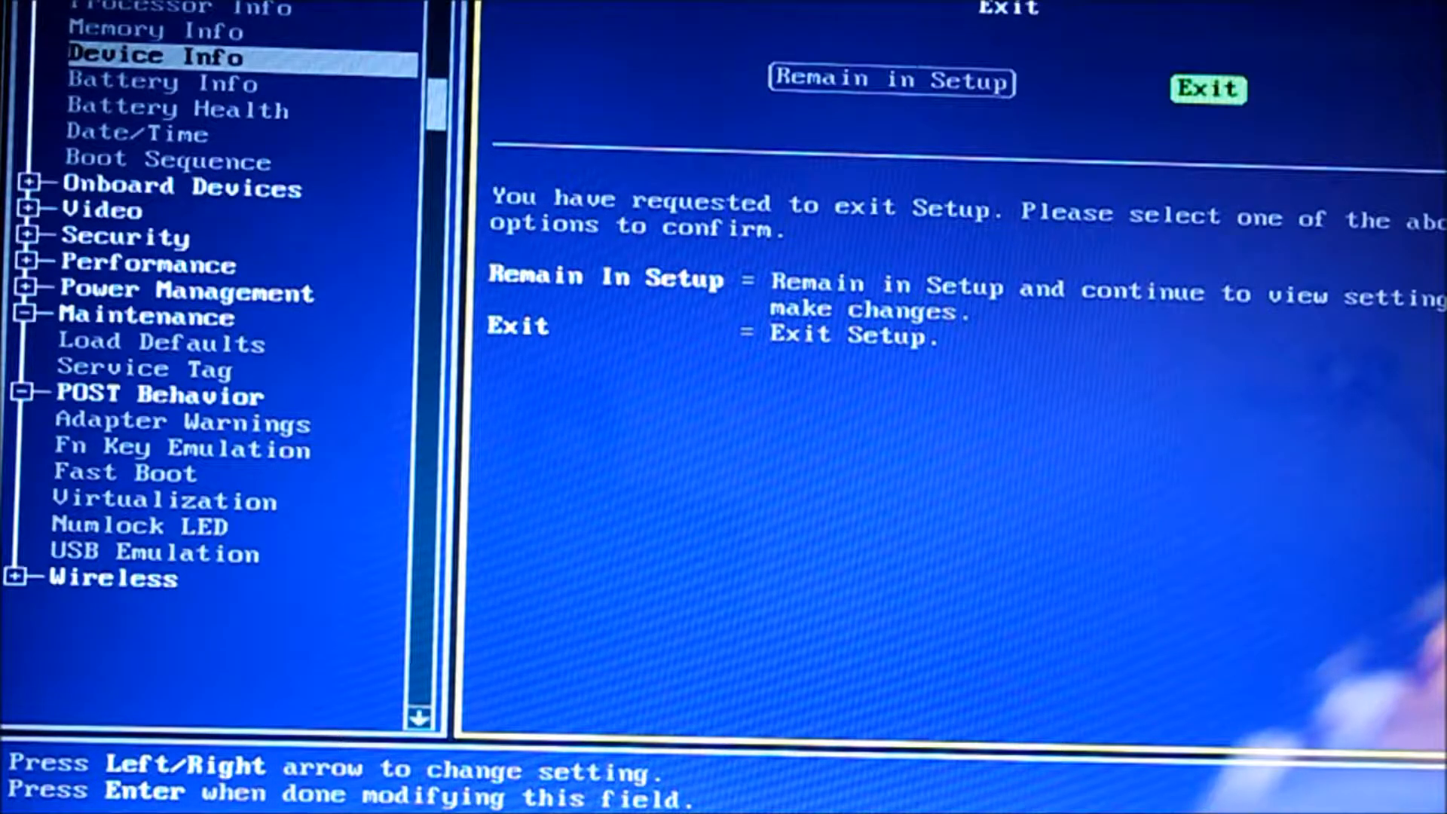
left_click(1207, 89)
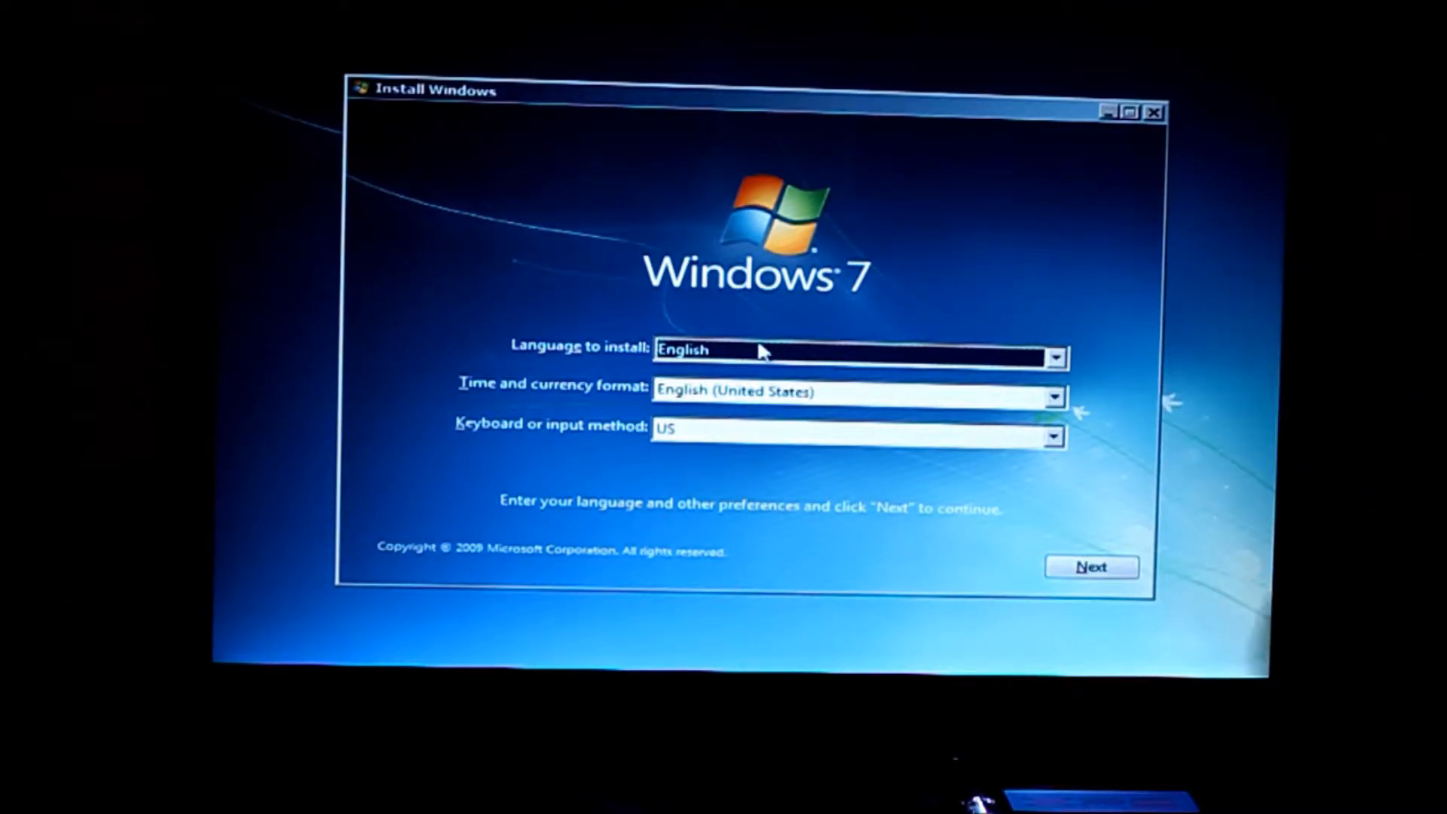
Keep English as the installation language and begin Install now, reaching the edition list.
left_click(1054, 359)
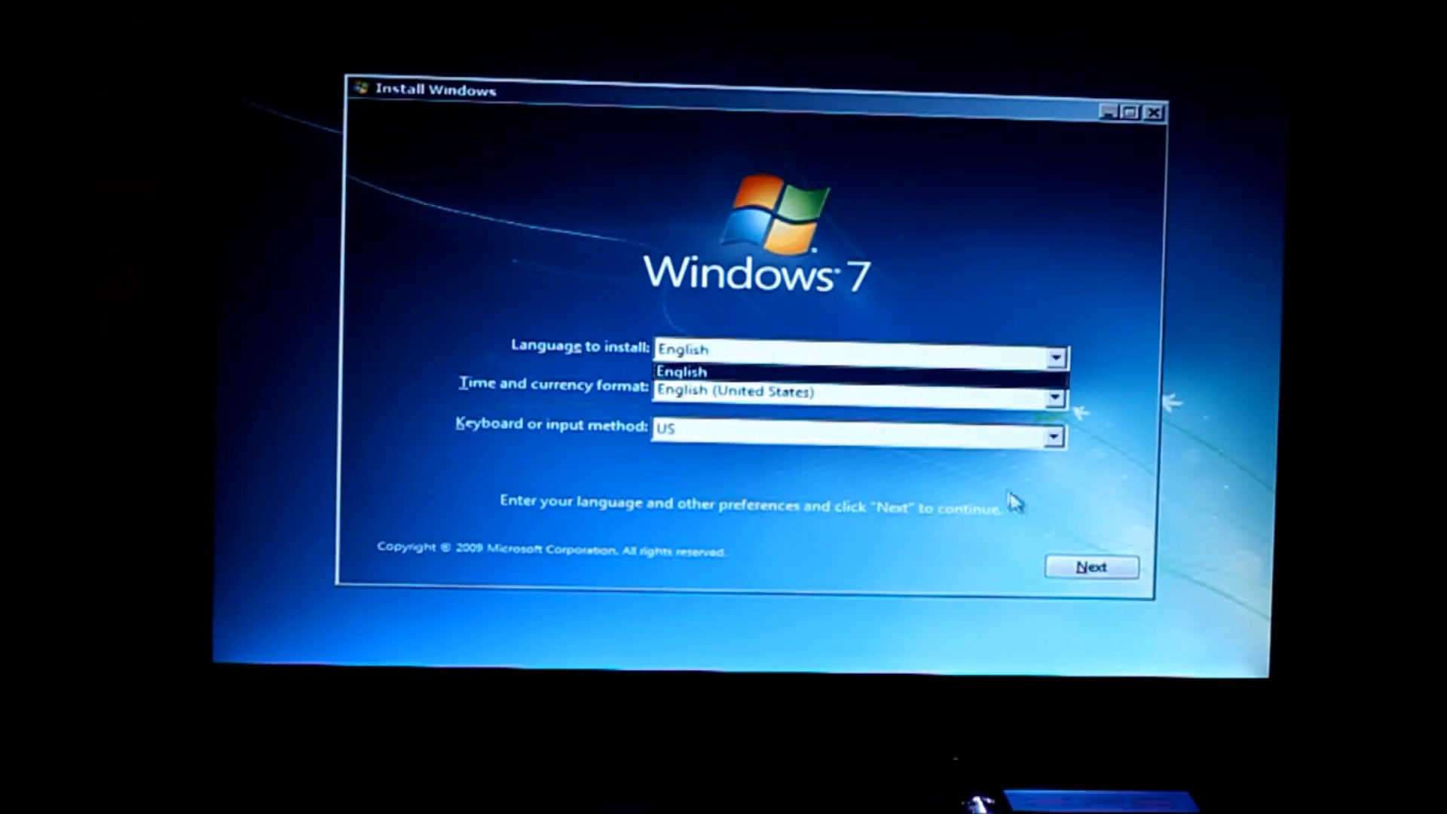
left_click(683, 371)
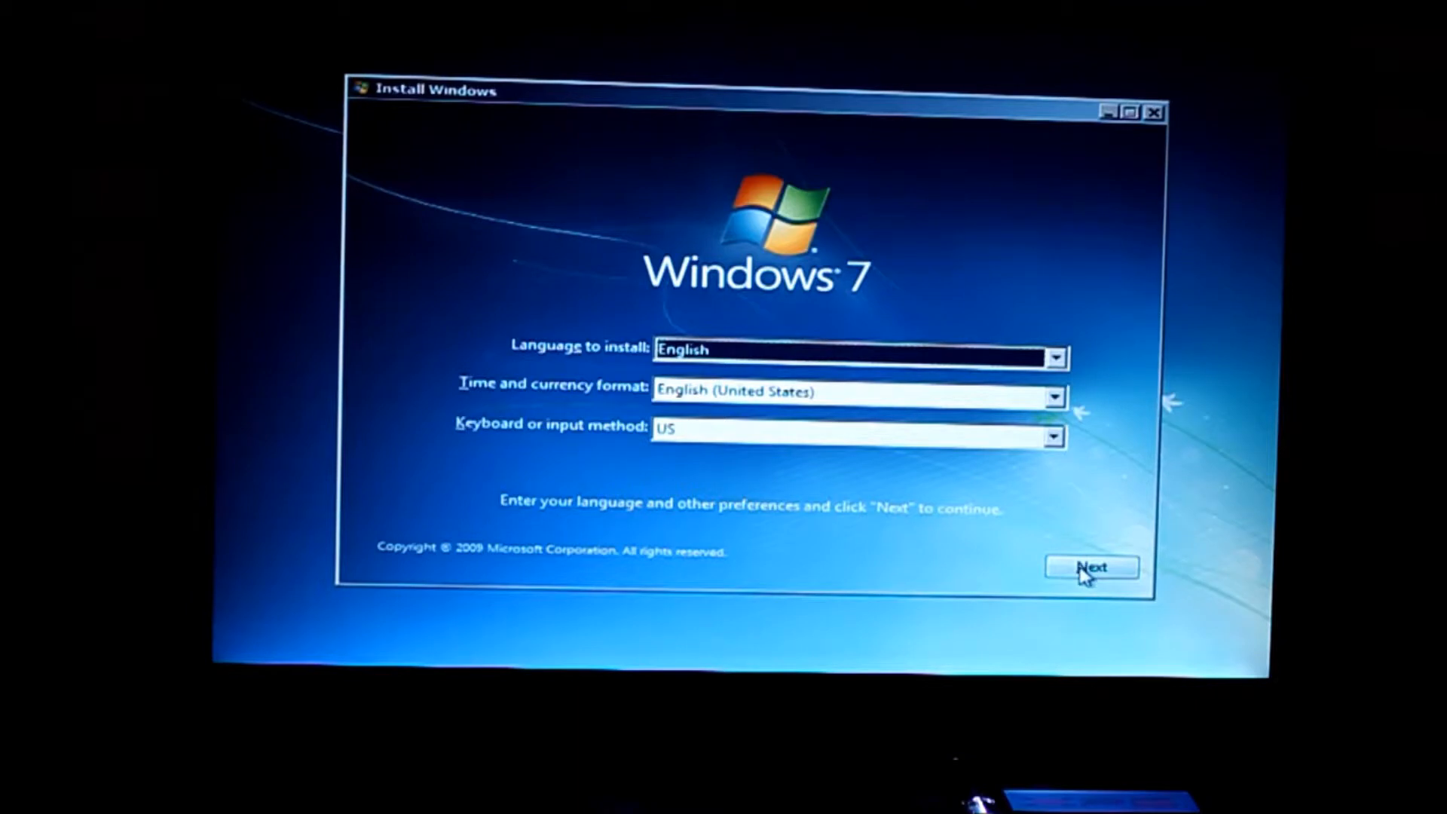
left_click(1093, 567)
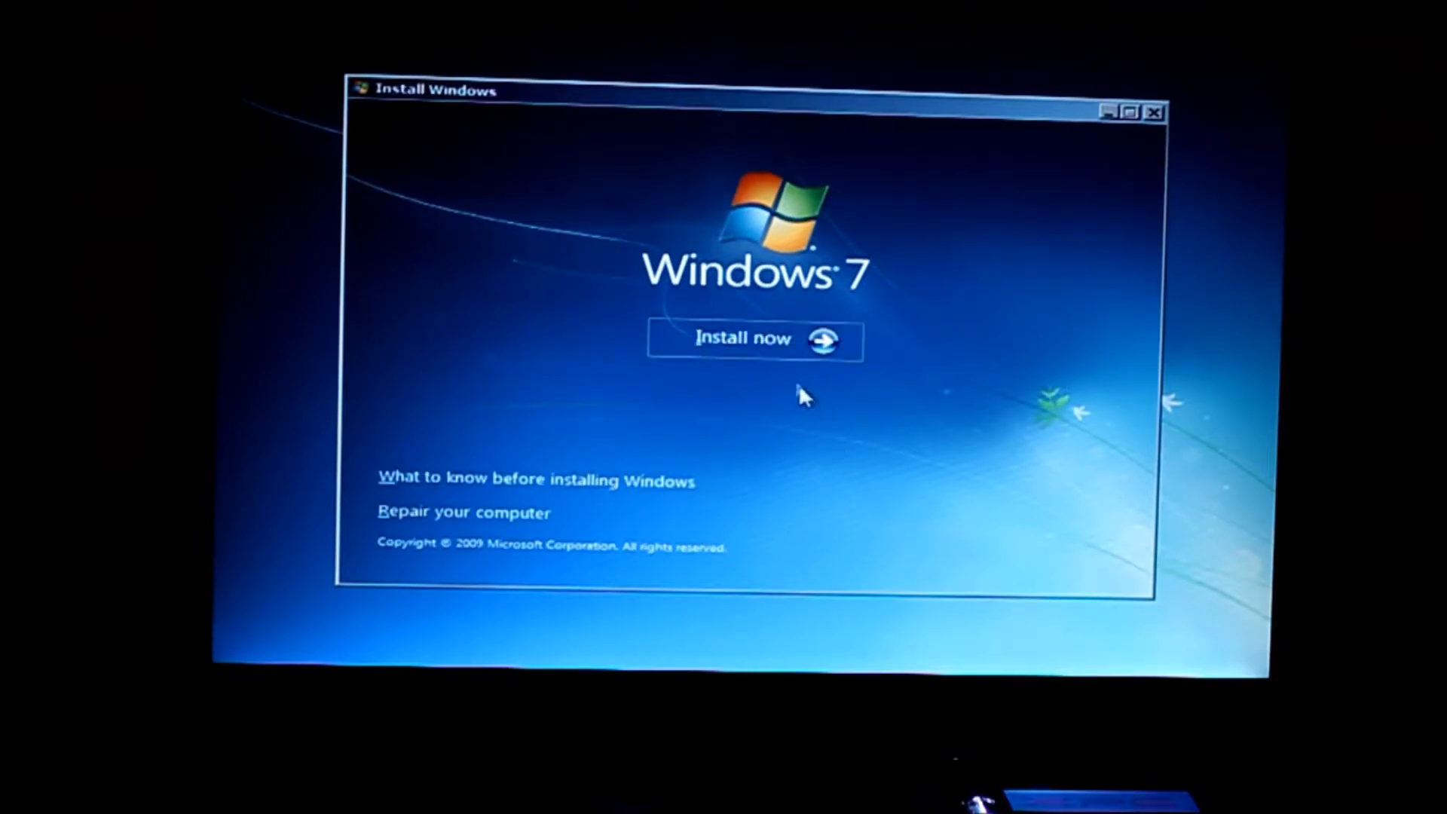
left_click(743, 339)
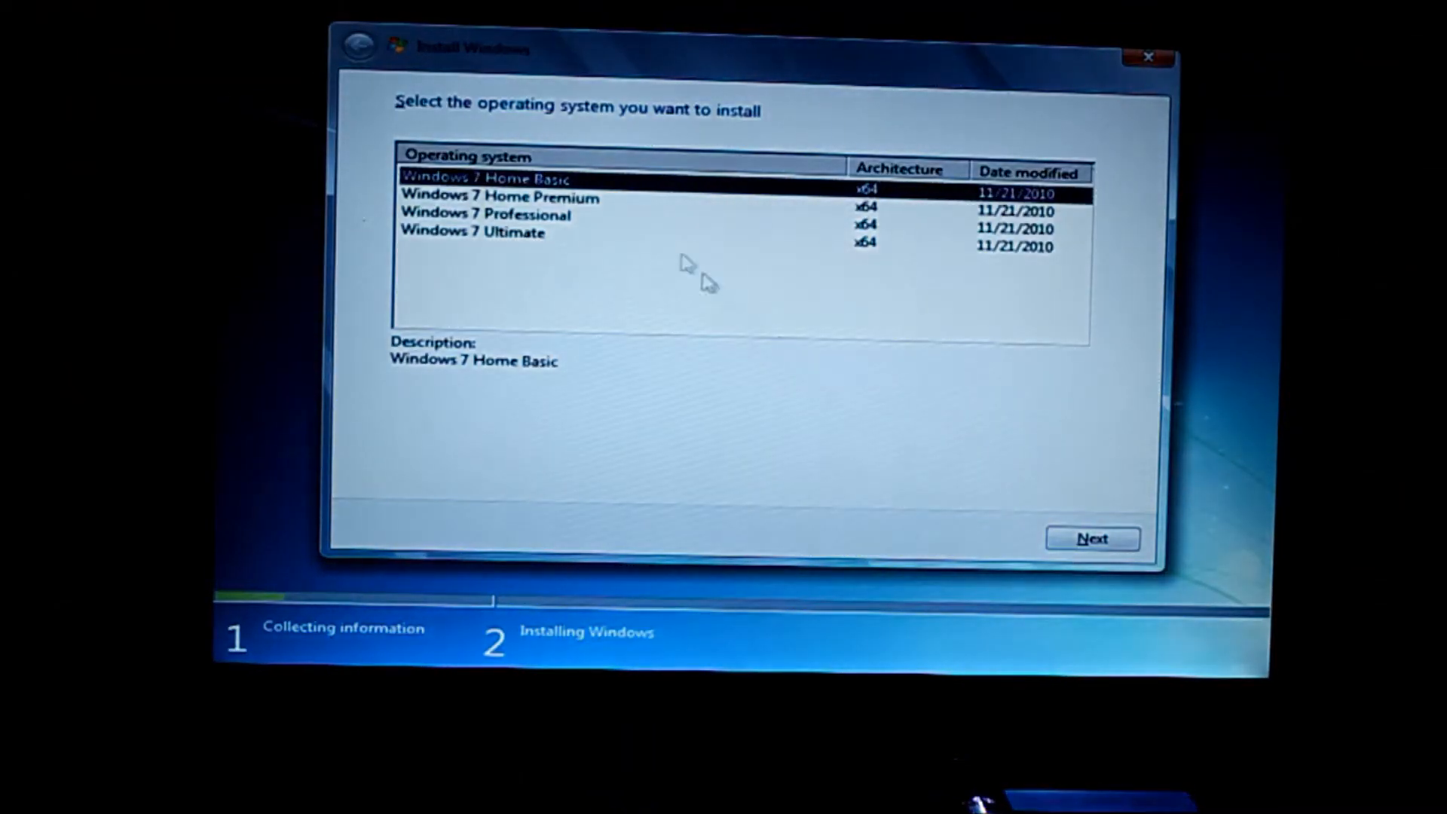
Pick Windows 7 Ultimate and accept its license, then return to the edition list.
left_click(472, 233)
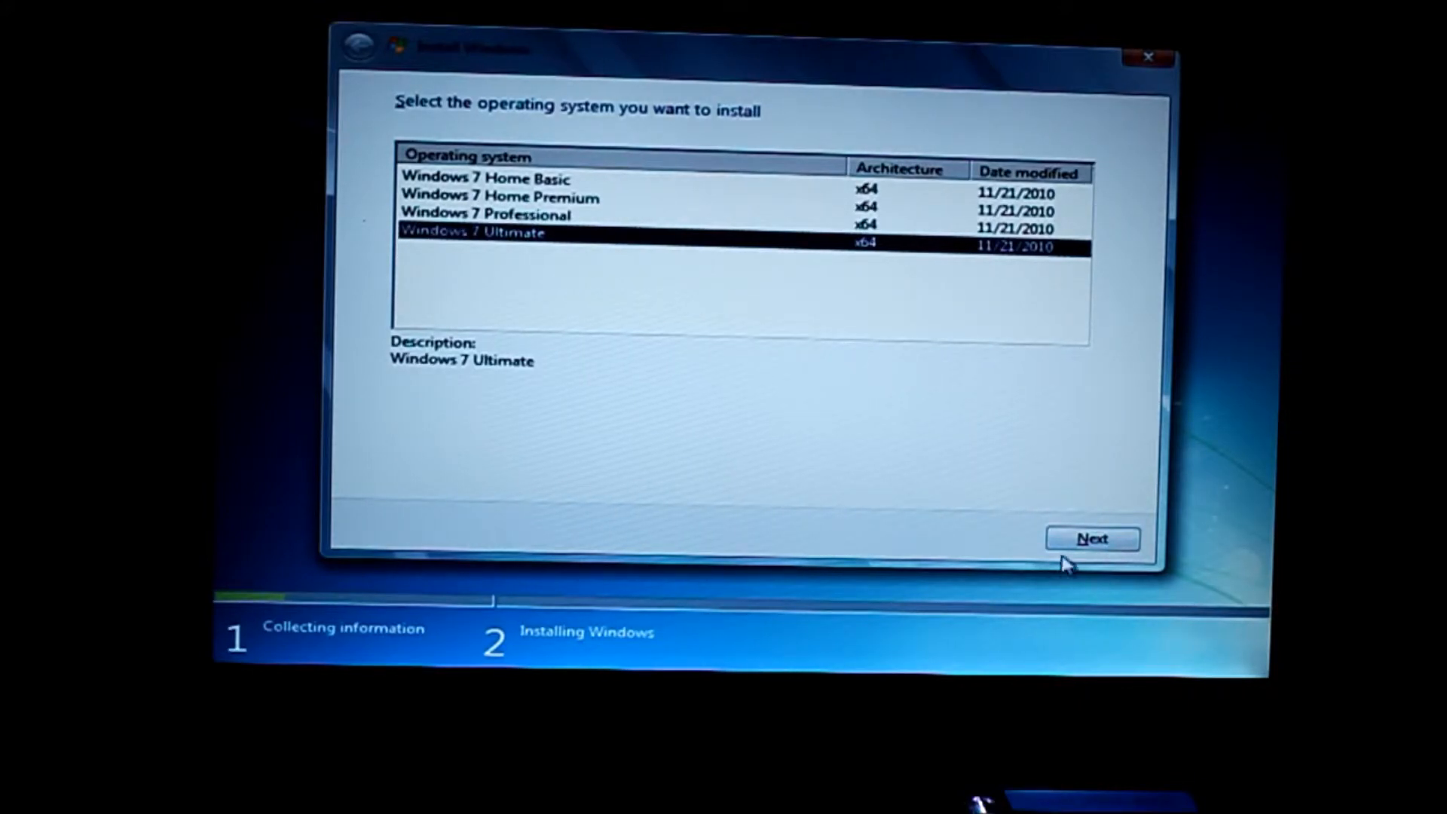
left_click(1092, 538)
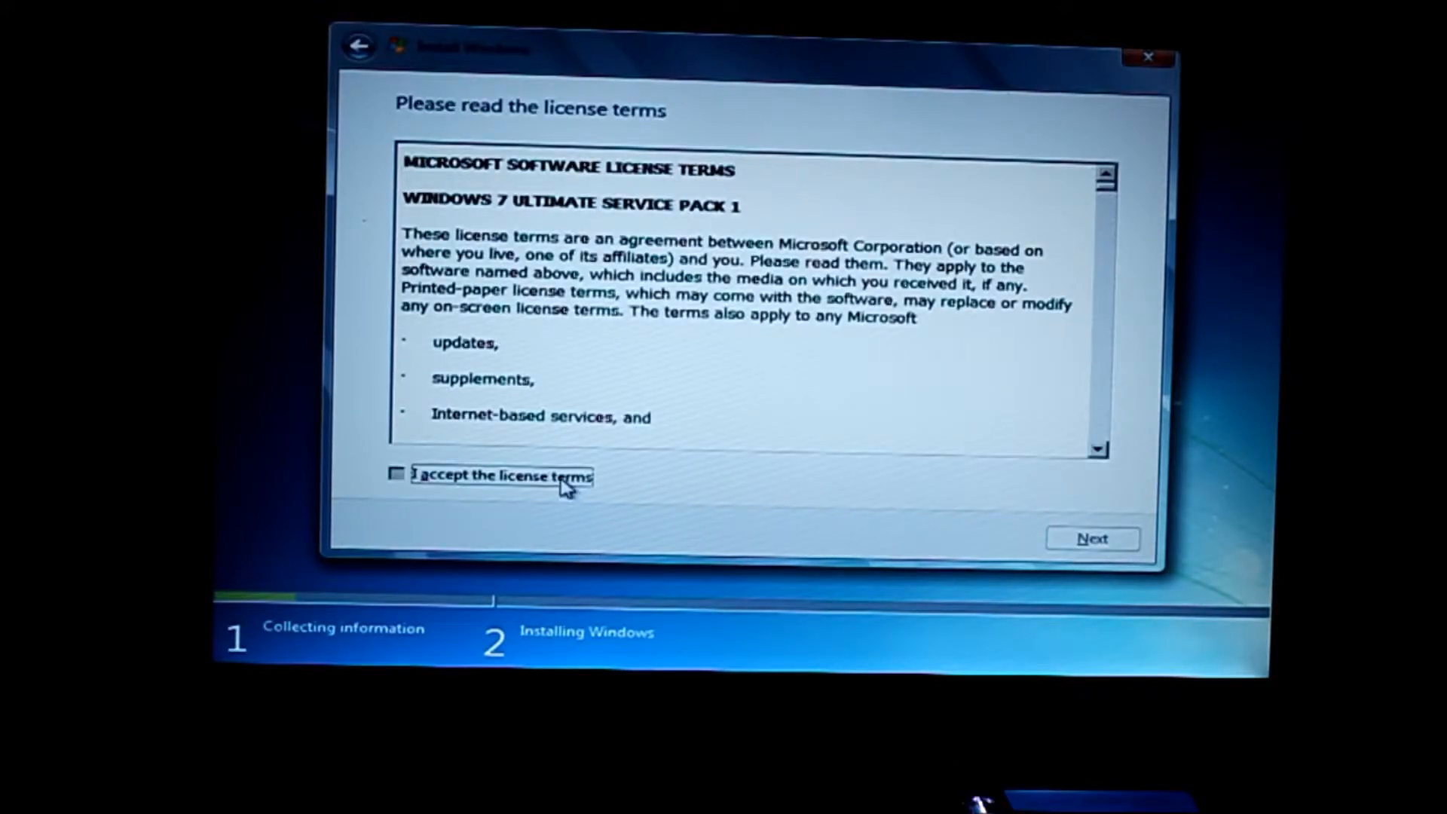
left_click(397, 475)
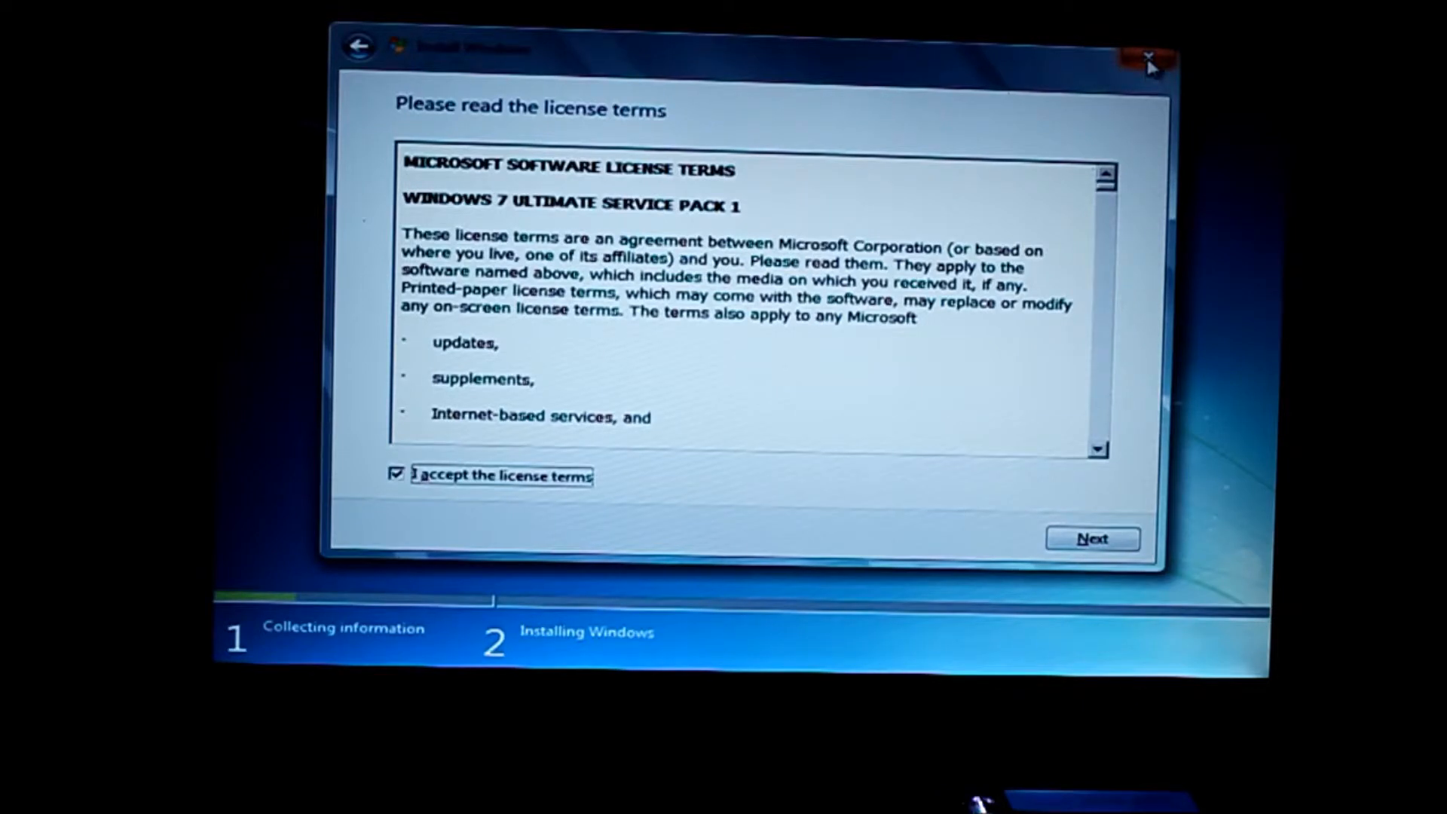
mouse_move(358, 71)
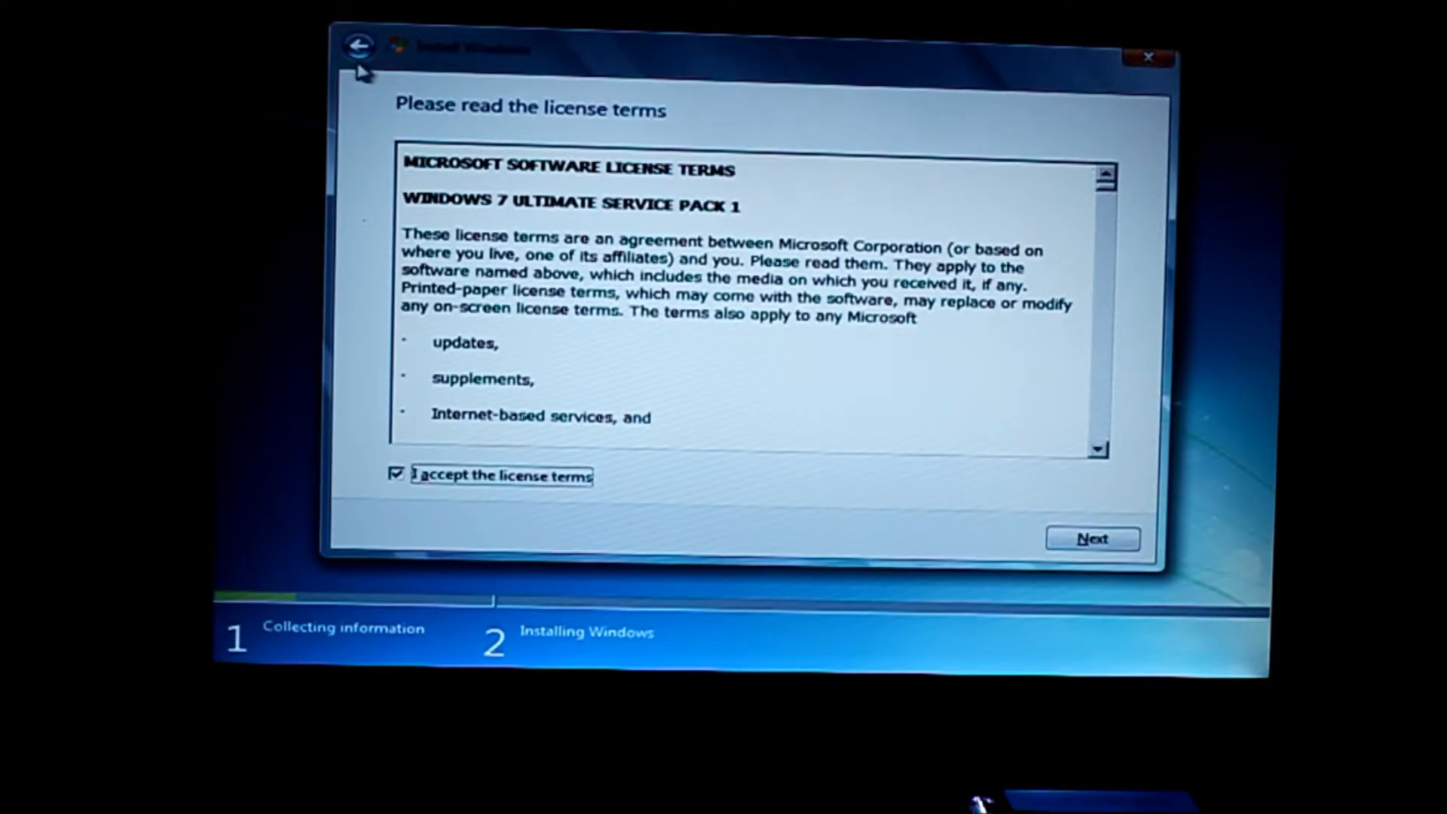
left_click(356, 45)
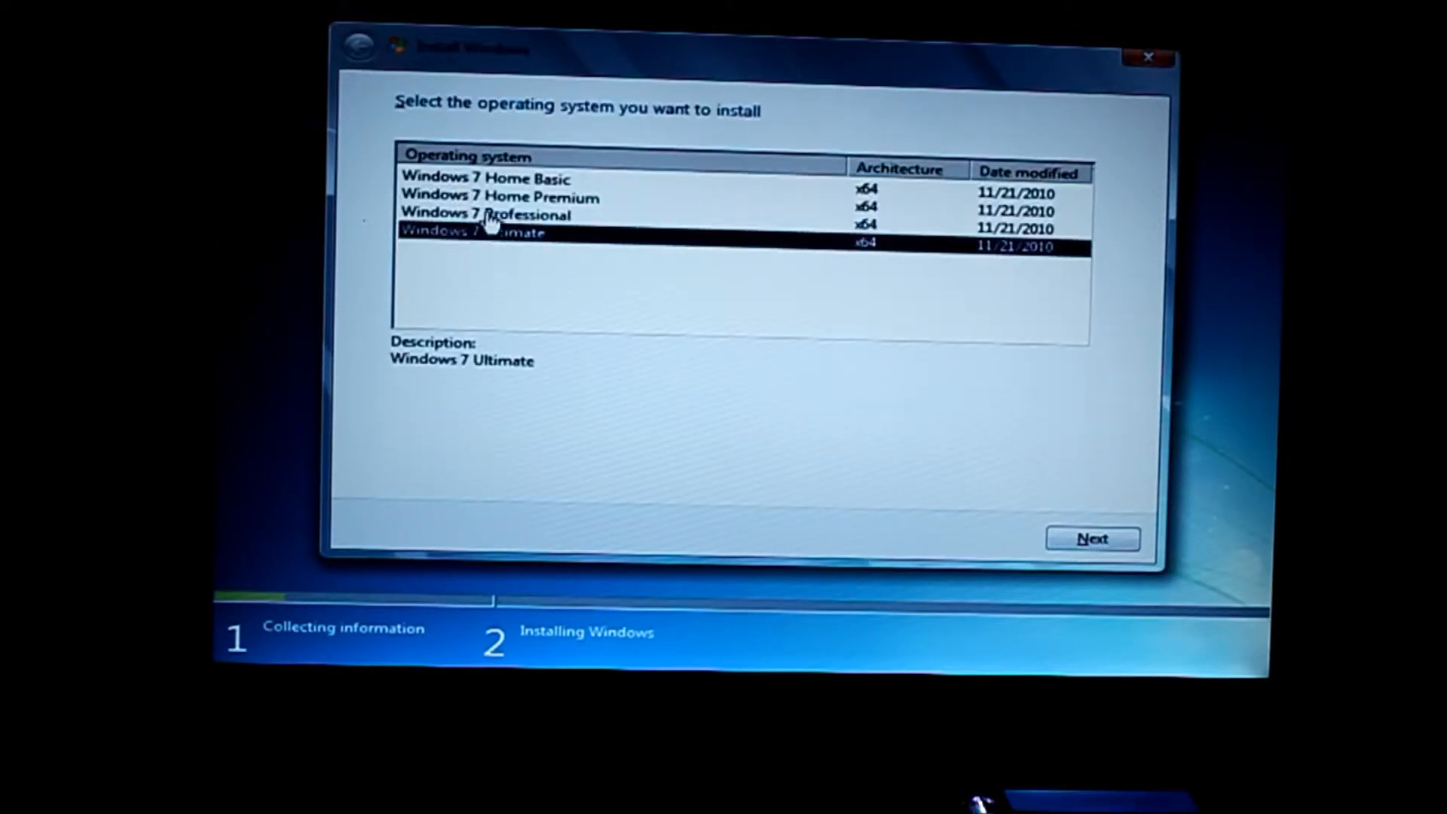
Choose Windows 7 Professional instead, accept its license and install onto Disk 0 Partition 1.
left_click(484, 212)
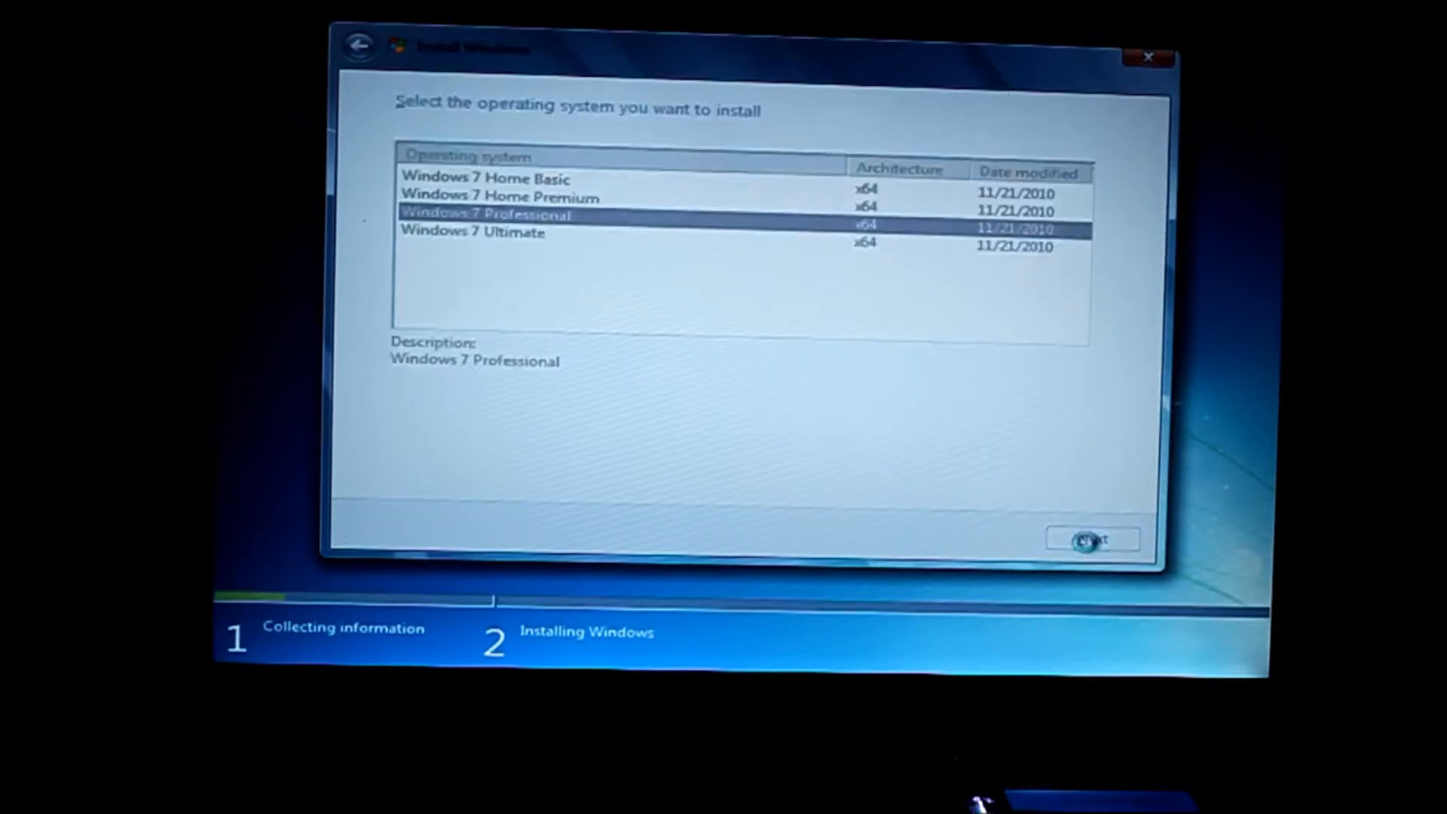
left_click(1091, 538)
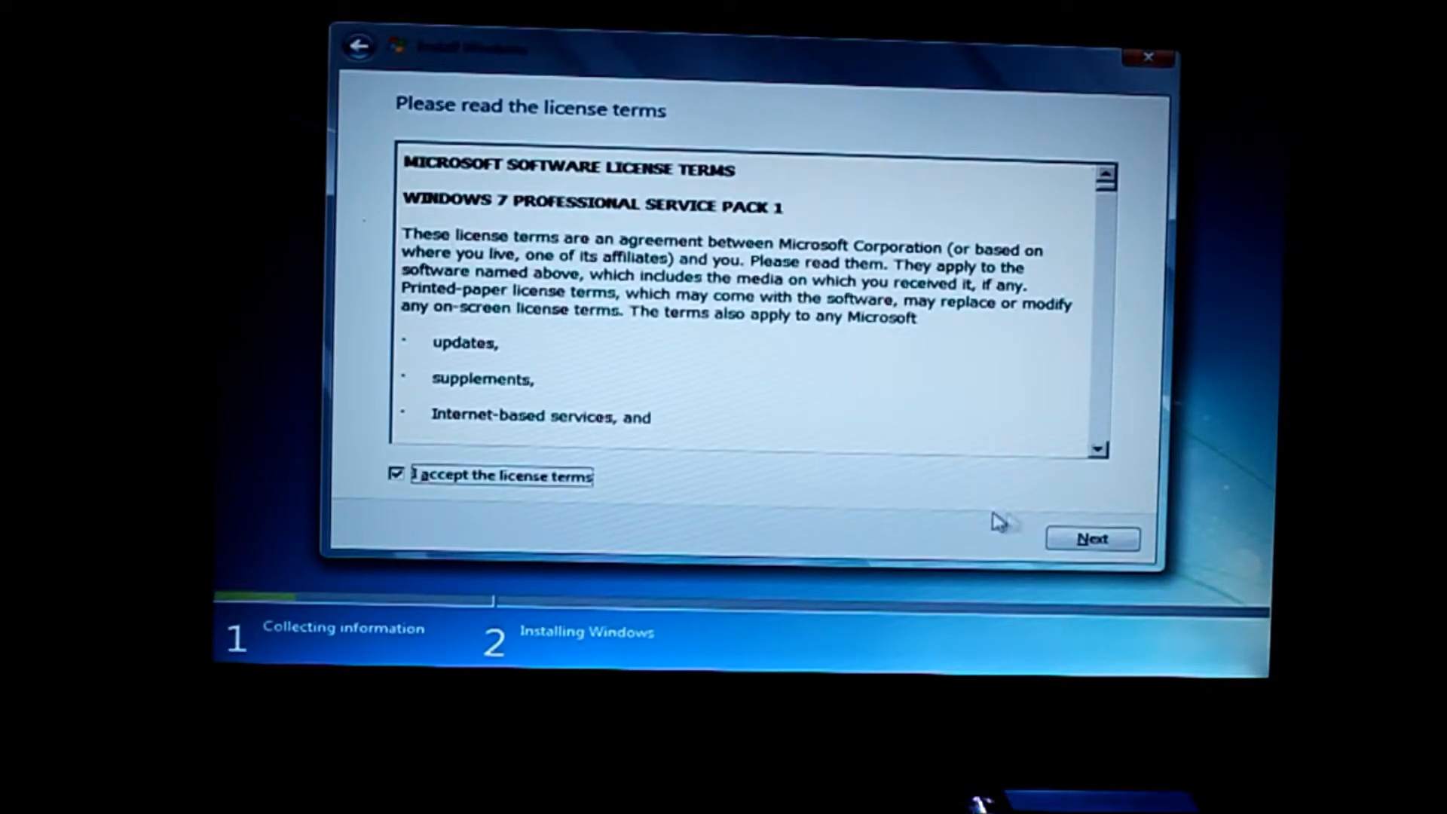
left_click(1091, 538)
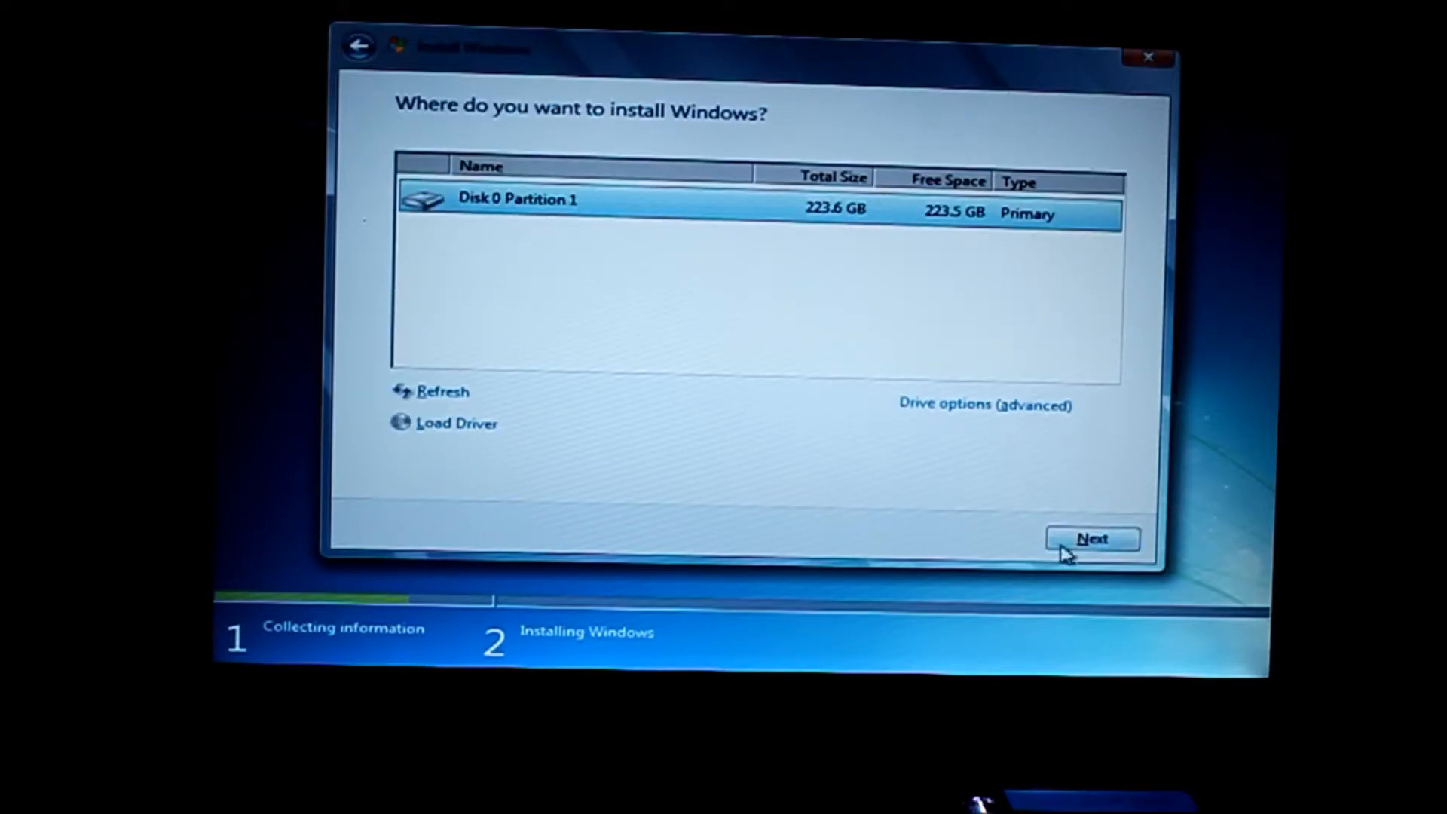
left_click(1093, 540)
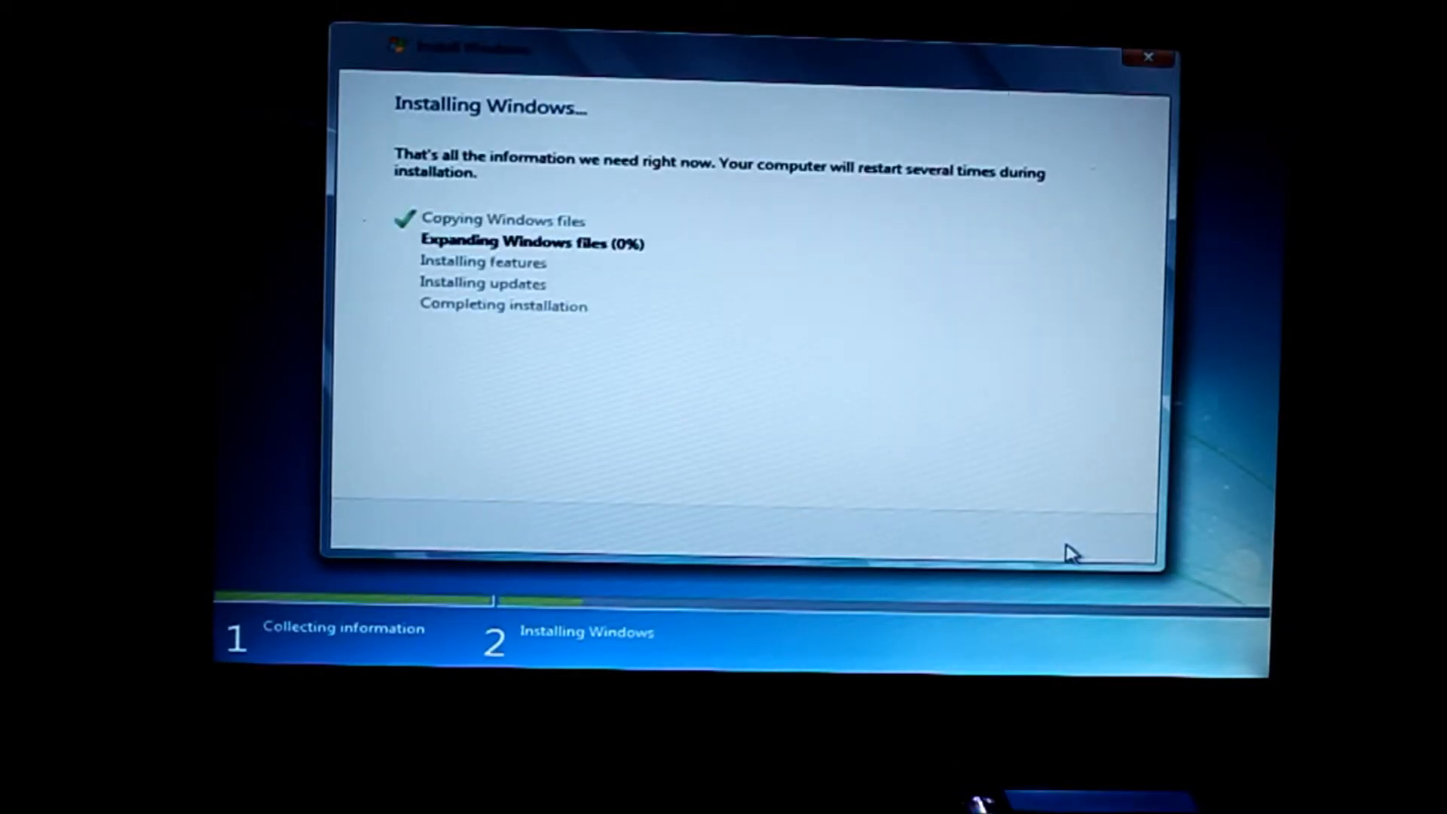